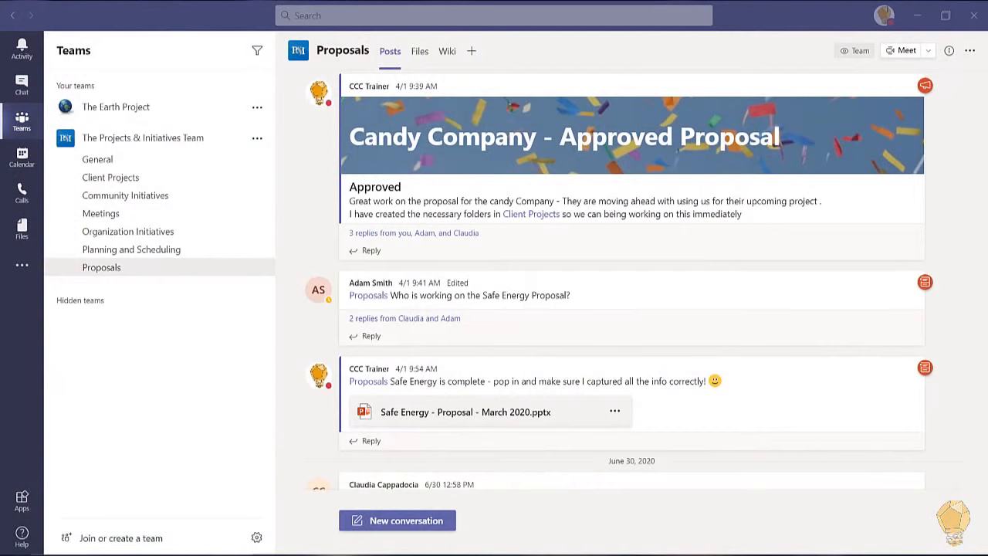
Step: Create a folder named 'Purple Tree Project' in the Proposals channel files
left_click(420, 51)
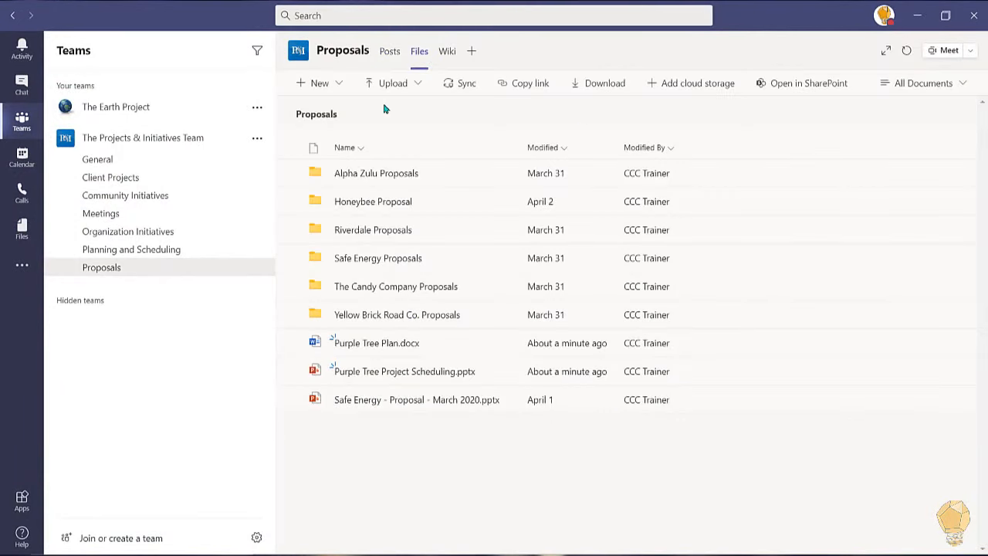
left_click(318, 83)
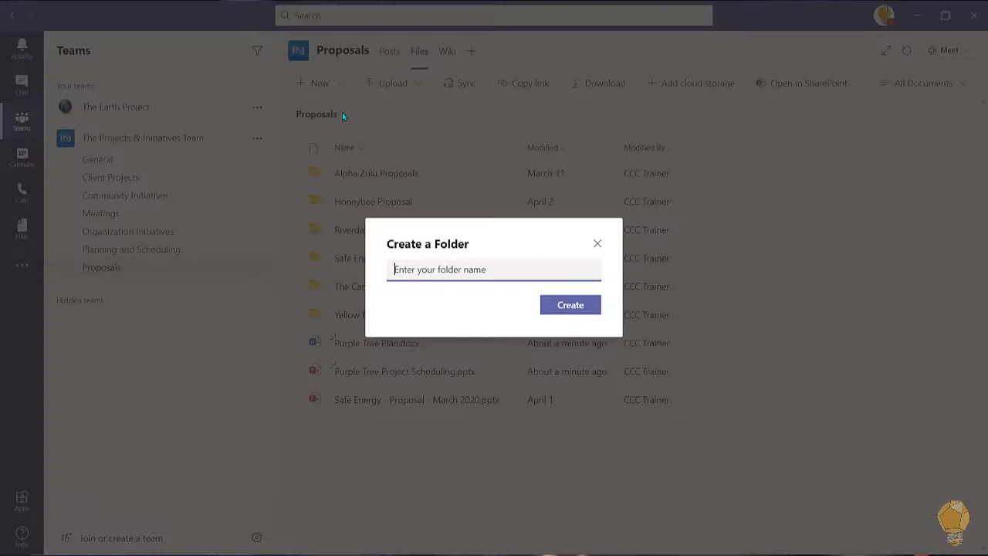
type("Purple Tree Project")
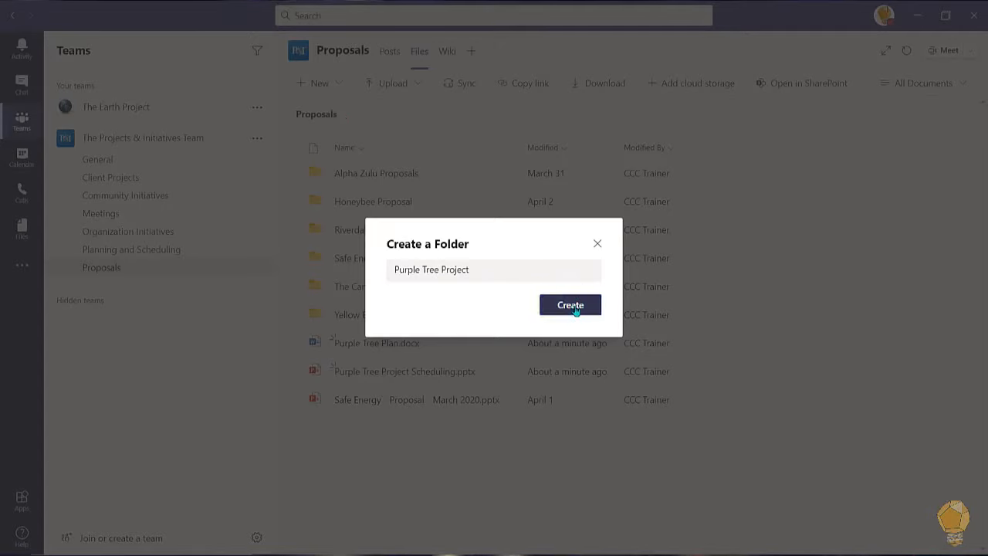
left_click(569, 305)
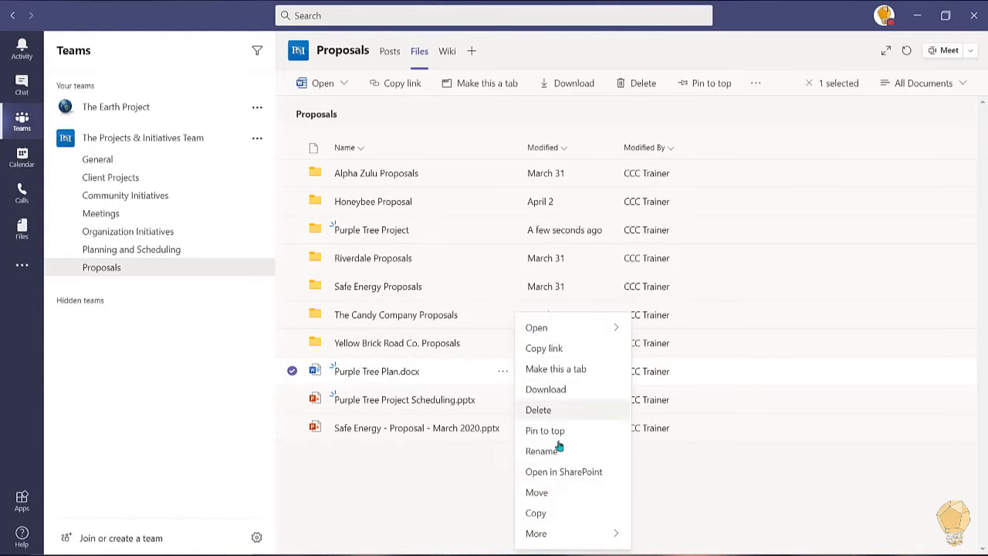
Step: Move the Purple Tree Plan document and scheduling presentation into Purple Tree Project
left_click(536, 492)
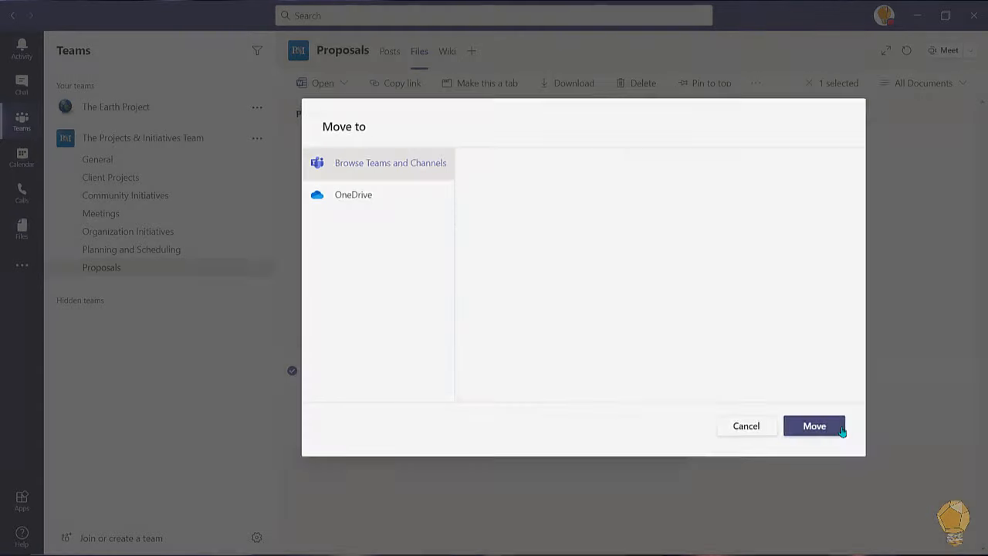
left_click(814, 426)
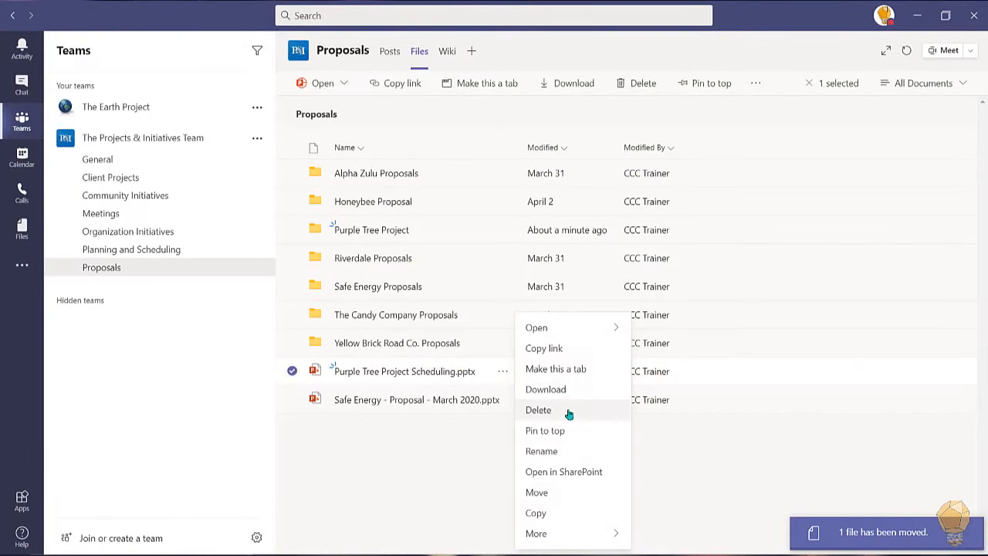
left_click(536, 492)
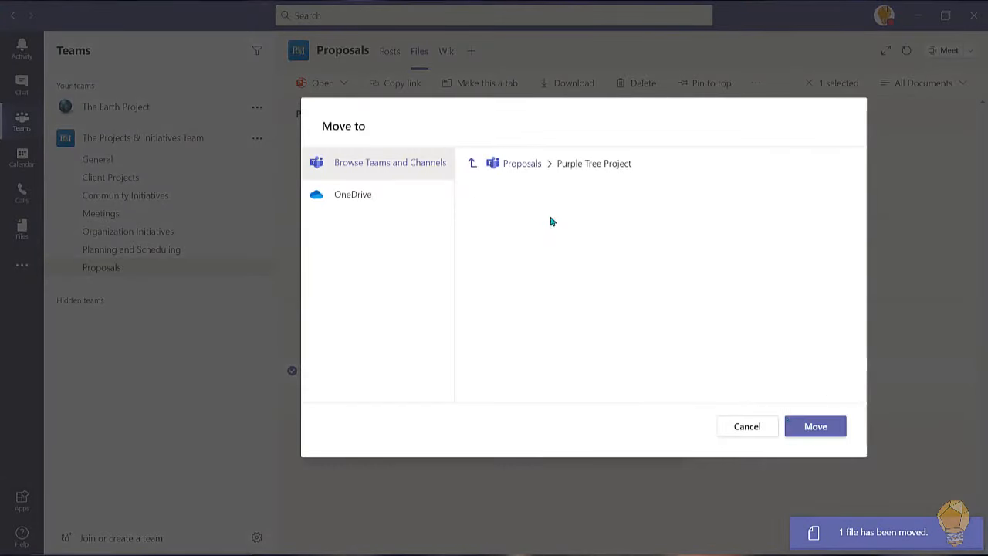
left_click(815, 427)
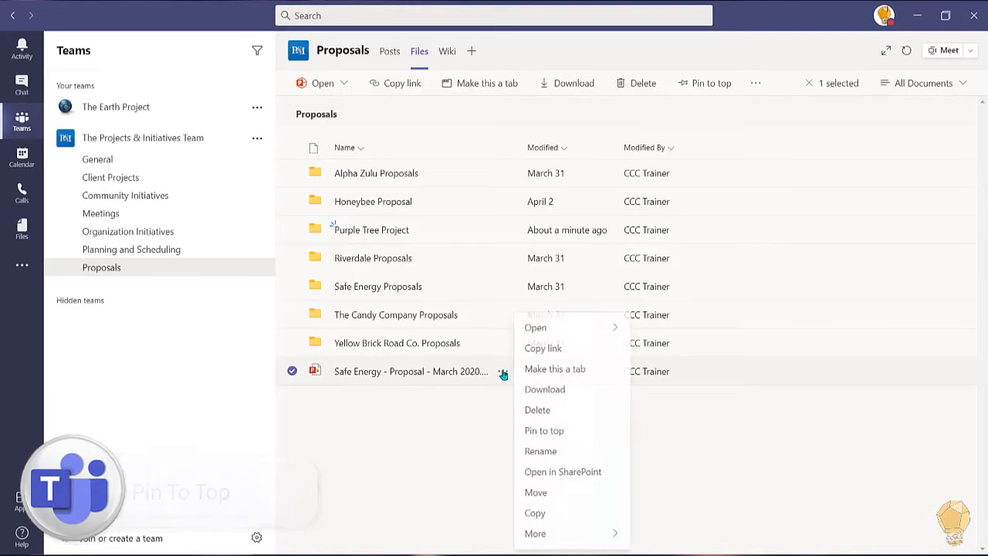
mouse_move(544, 430)
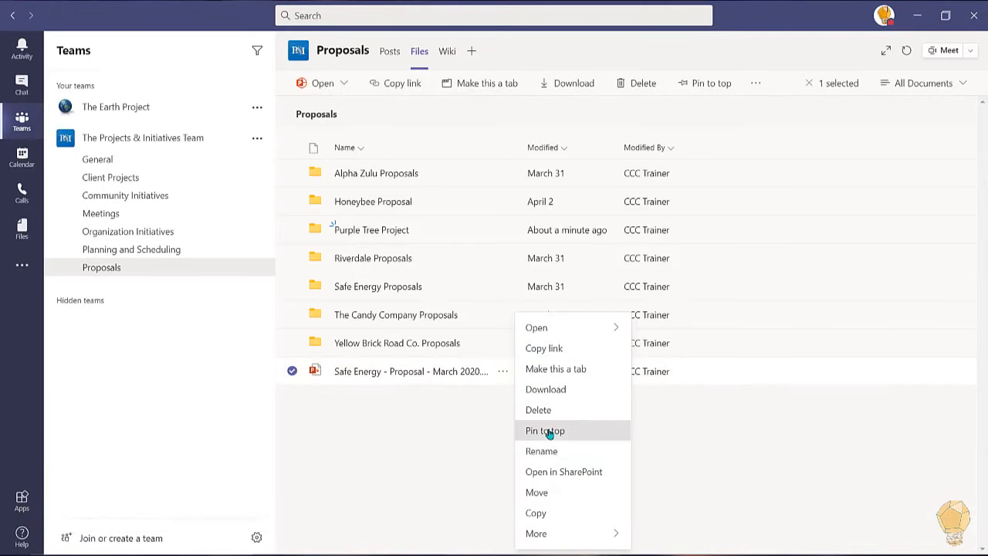
Step: Pin the Safe Energy proposal to the top, then unpin it via Edit pin
left_click(544, 431)
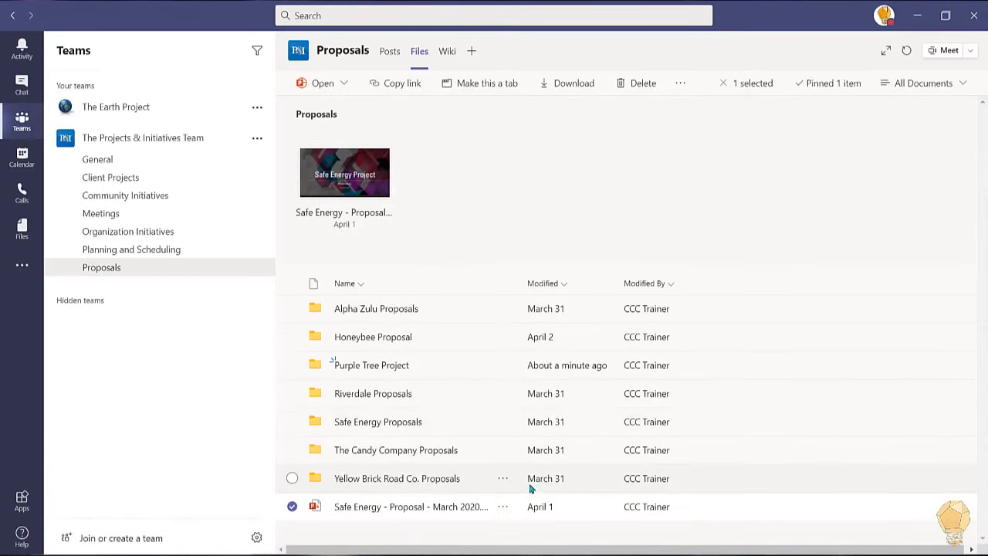
left_click(503, 365)
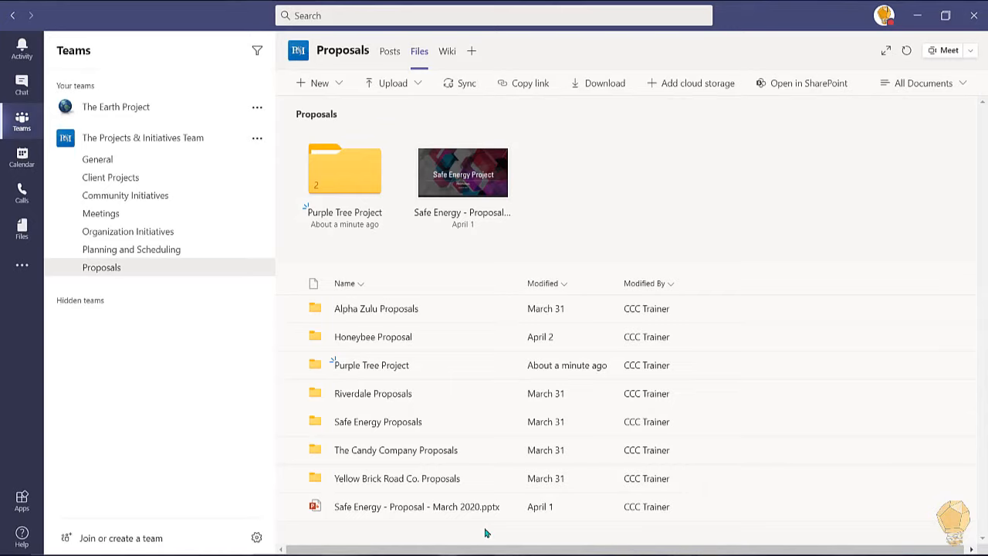
right_click(417, 507)
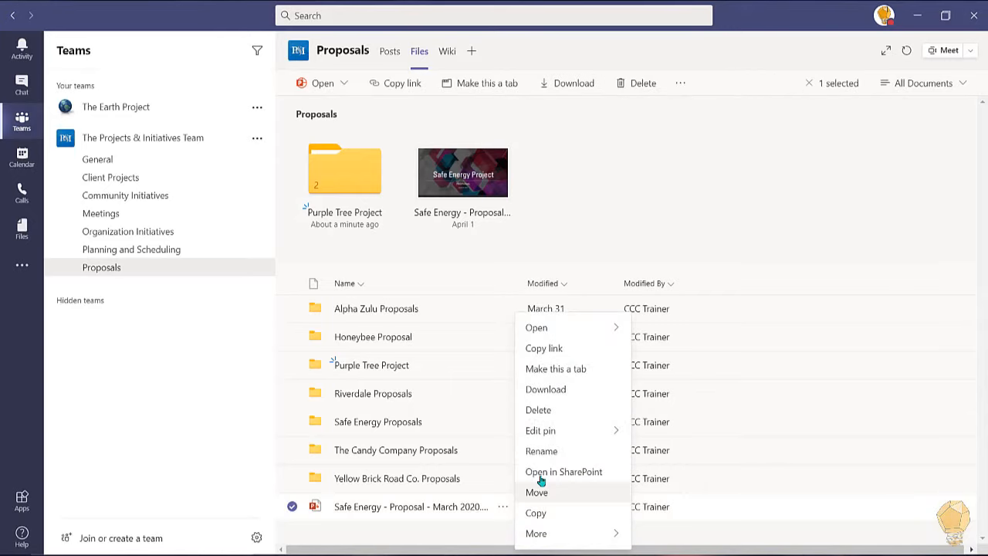
left_click(541, 430)
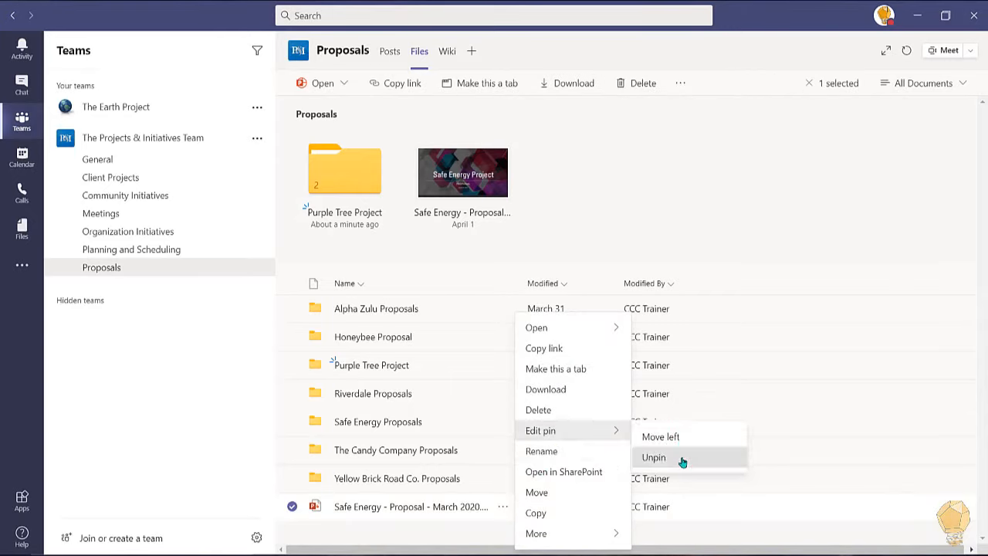
left_click(653, 457)
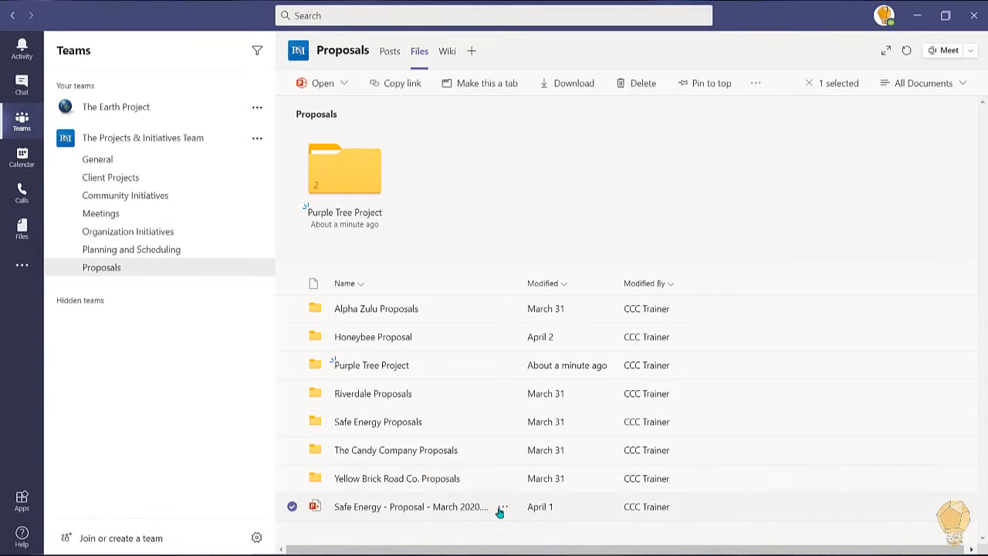
left_click(503, 506)
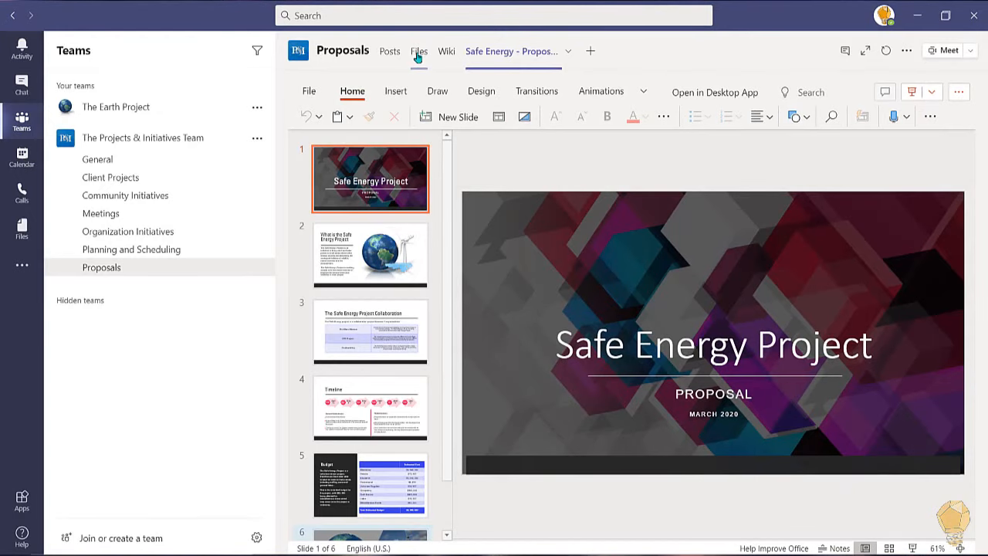
Step: Remove the Safe Energy proposal tab from the Proposals channel and return to Posts
left_click(419, 51)
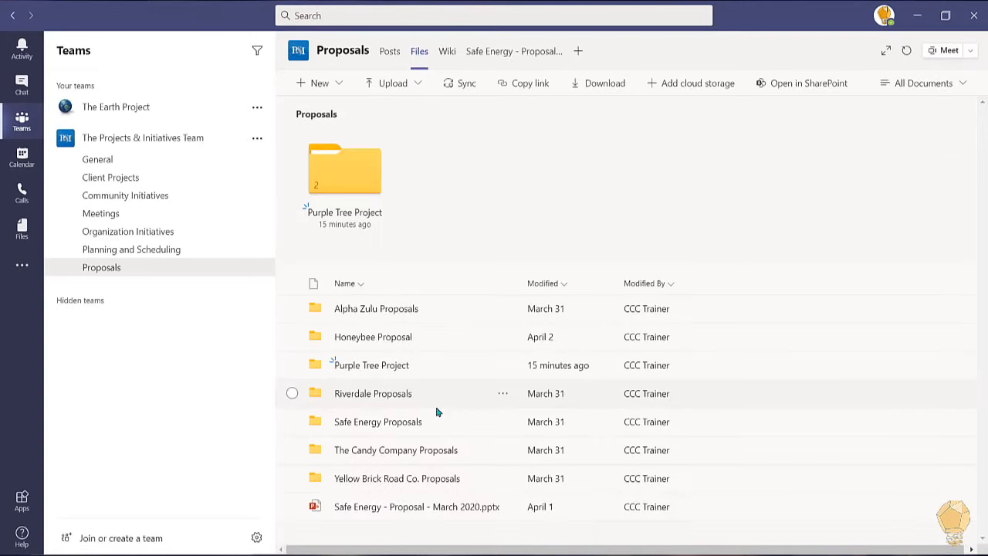
mouse_move(456, 531)
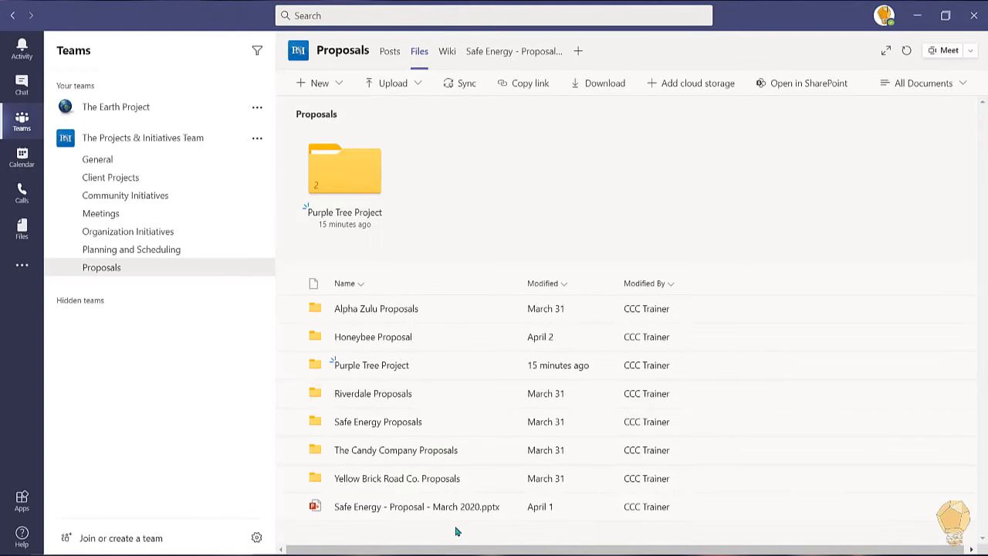
mouse_move(362, 537)
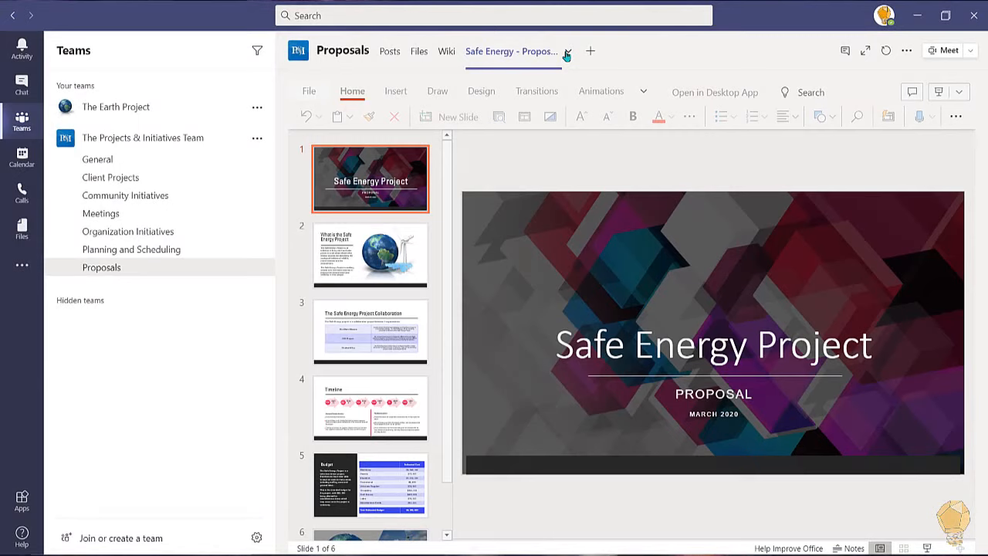
left_click(567, 51)
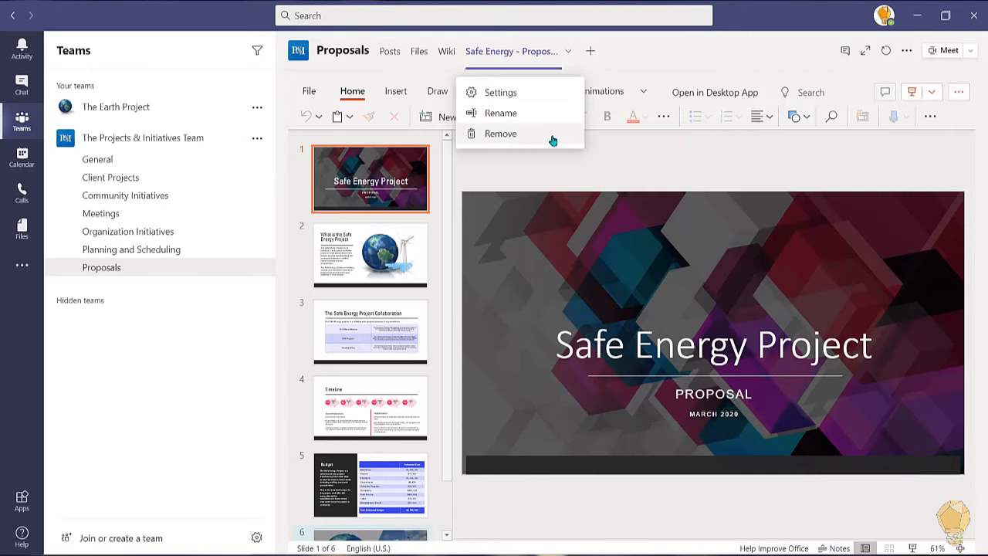
left_click(500, 133)
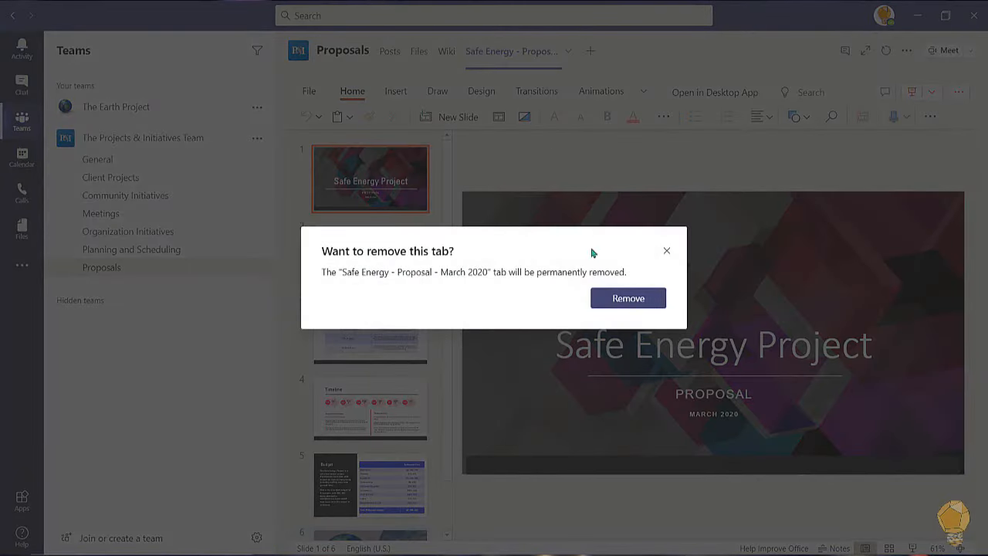
left_click(666, 251)
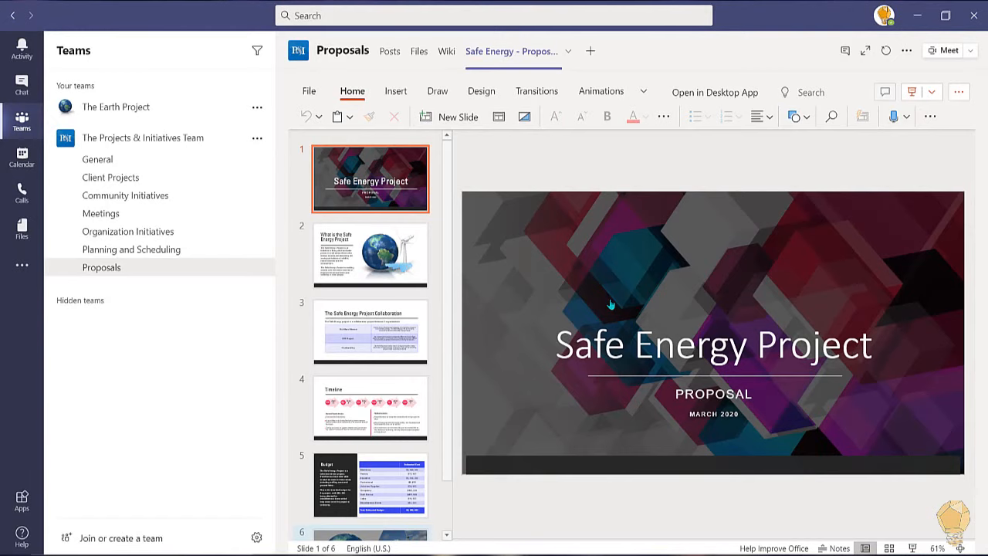
left_click(390, 51)
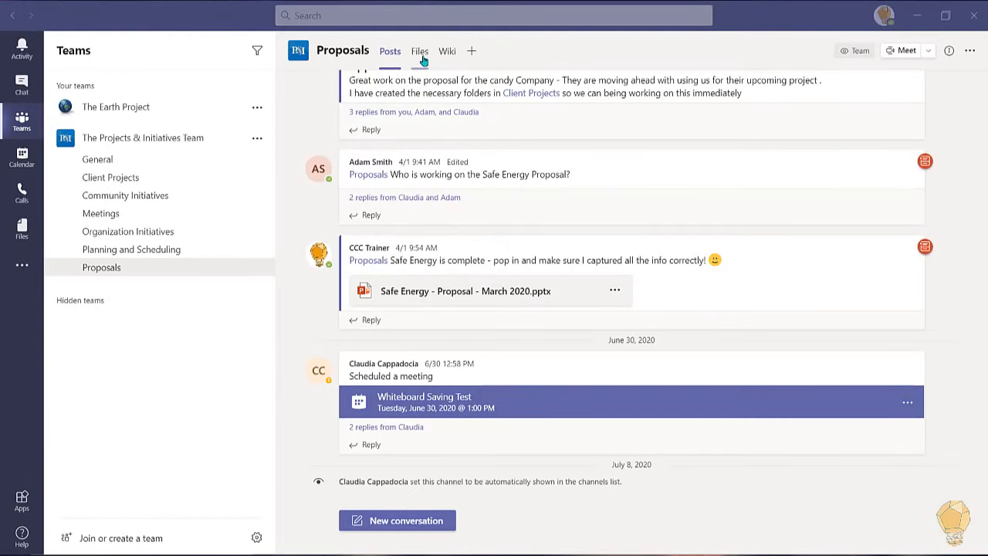
Step: Open the Proposals file library in SharePoint from the Safe Energy proposal's menu
left_click(420, 51)
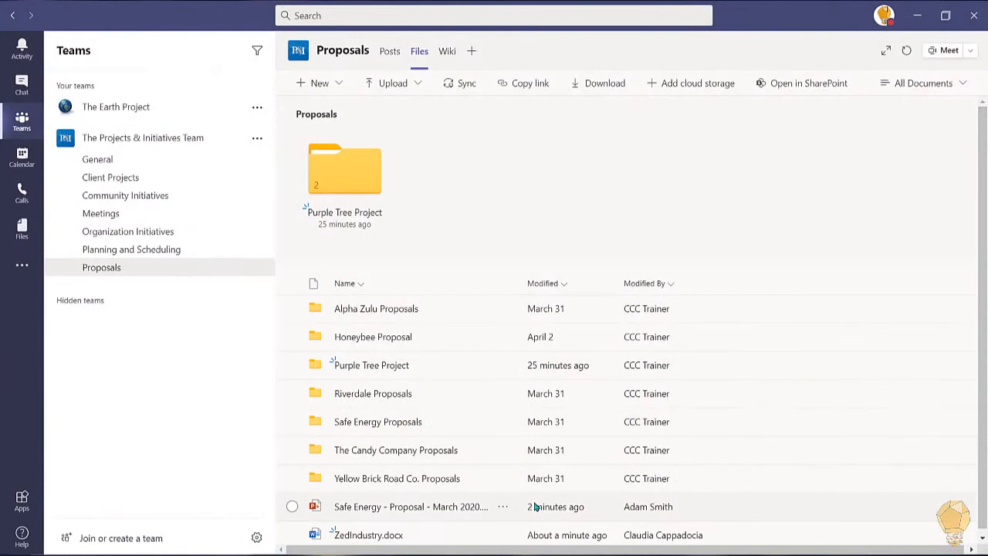
right_click(410, 507)
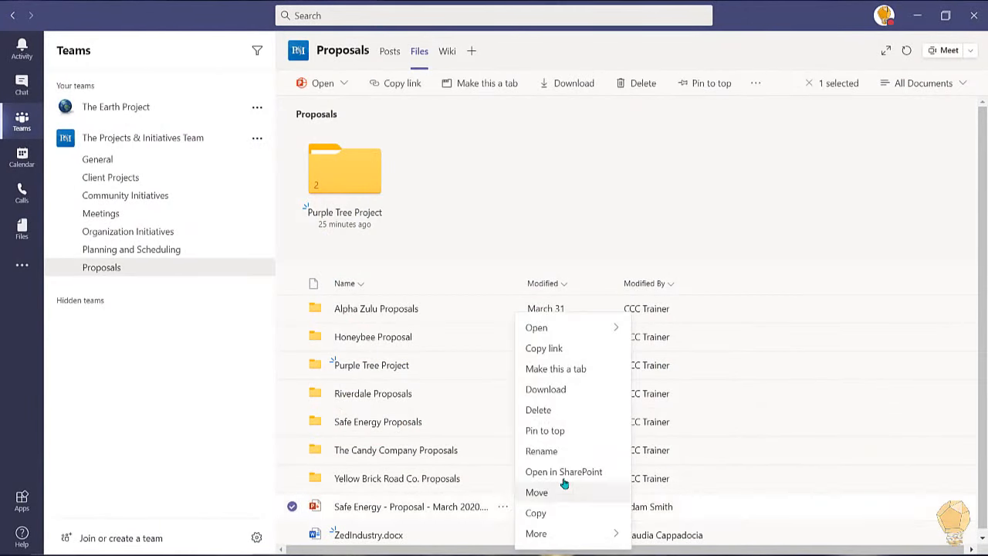
left_click(563, 471)
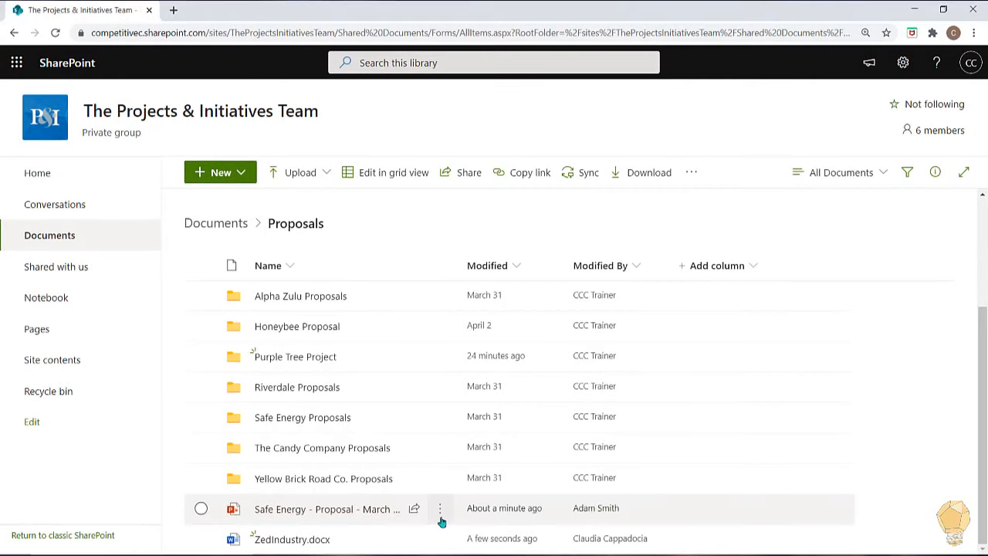
Step: Restore version 15.0 of the Safe Energy proposal from its version history
left_click(440, 508)
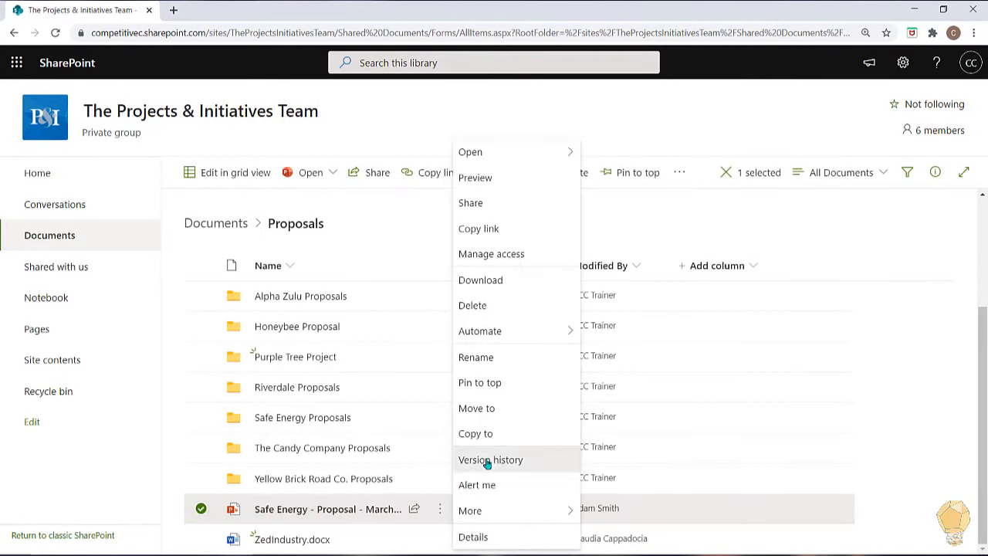
left_click(491, 459)
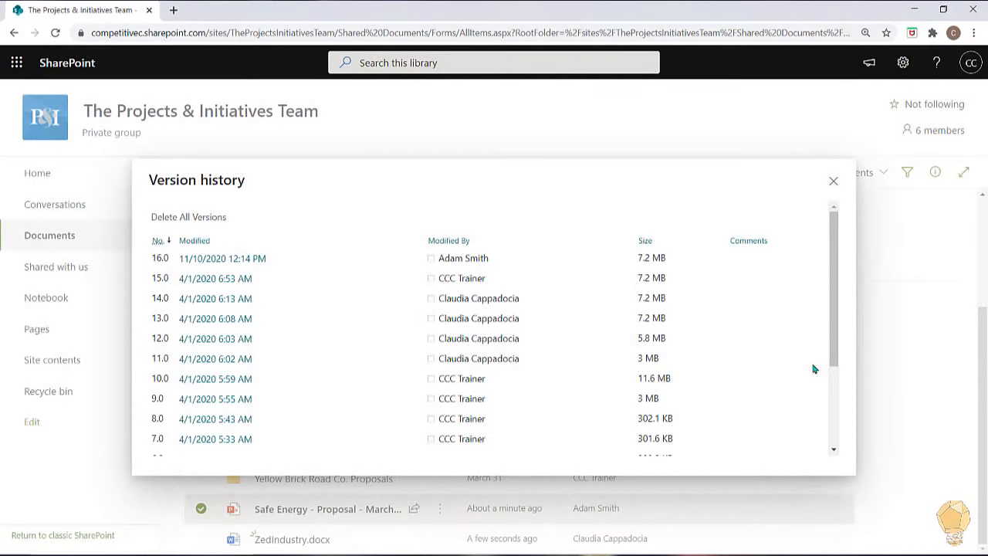
left_click(265, 279)
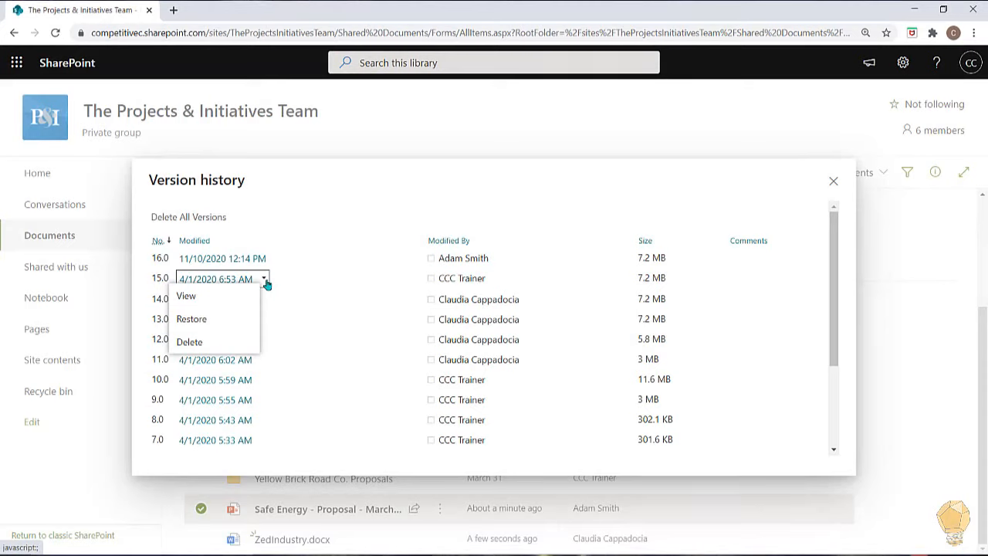
mouse_move(242, 309)
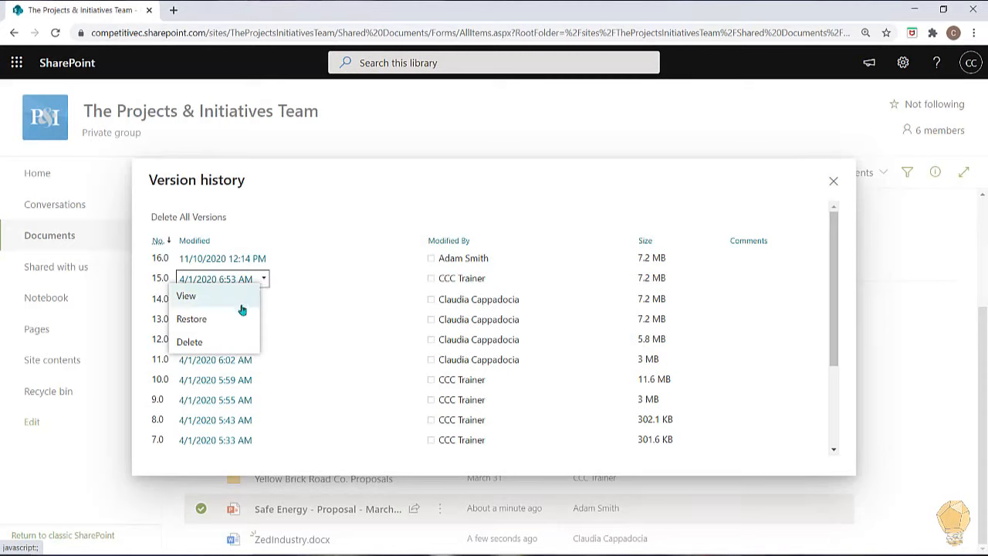
left_click(191, 318)
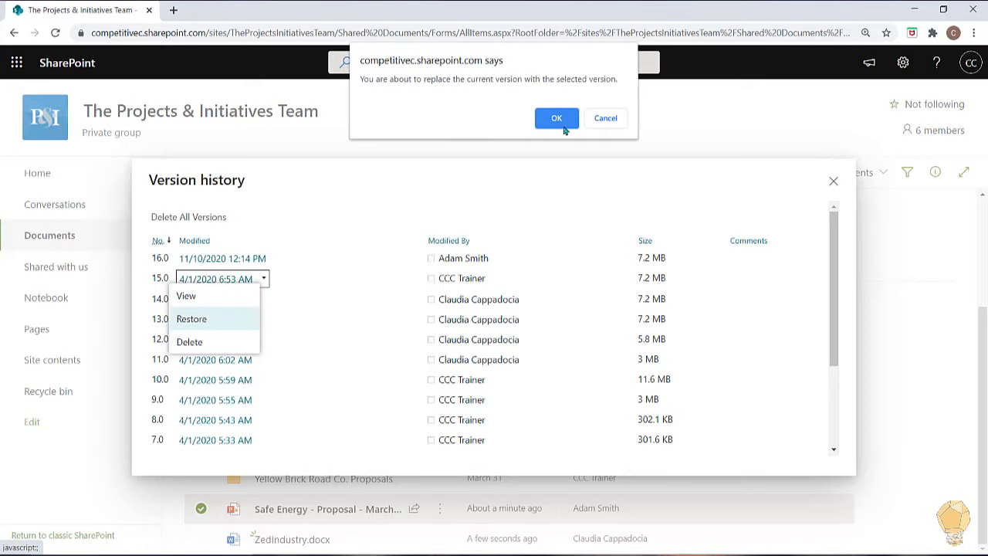
left_click(556, 117)
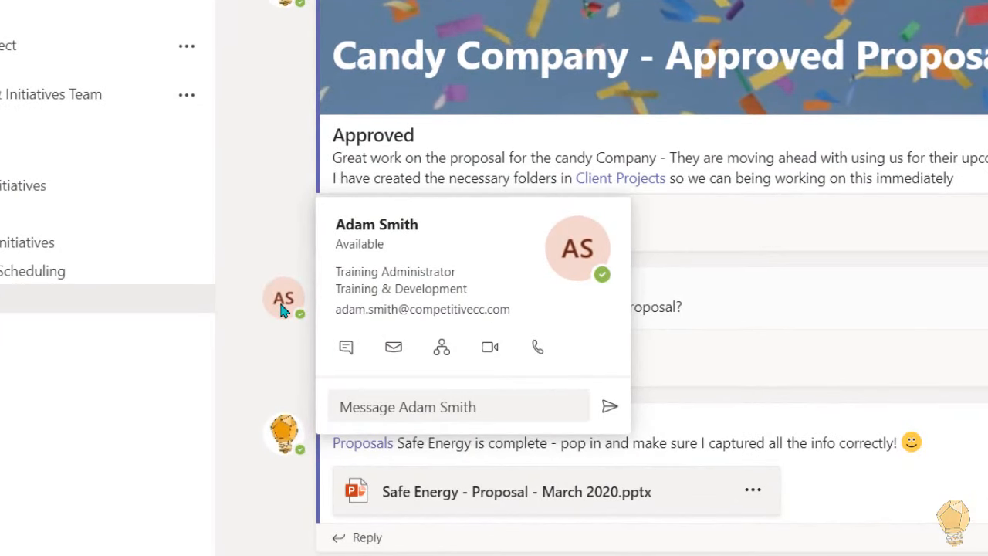
mouse_move(277, 319)
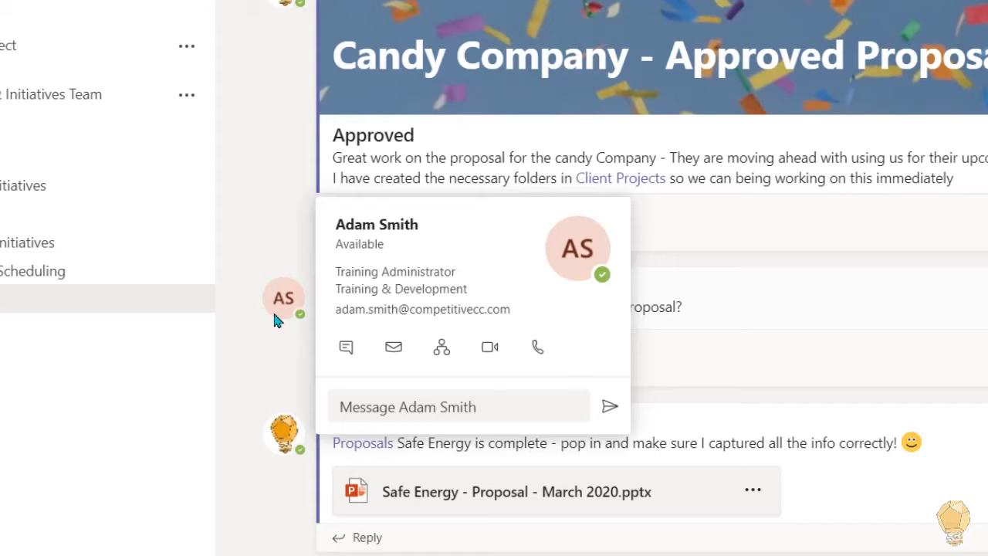
left_click(459, 407)
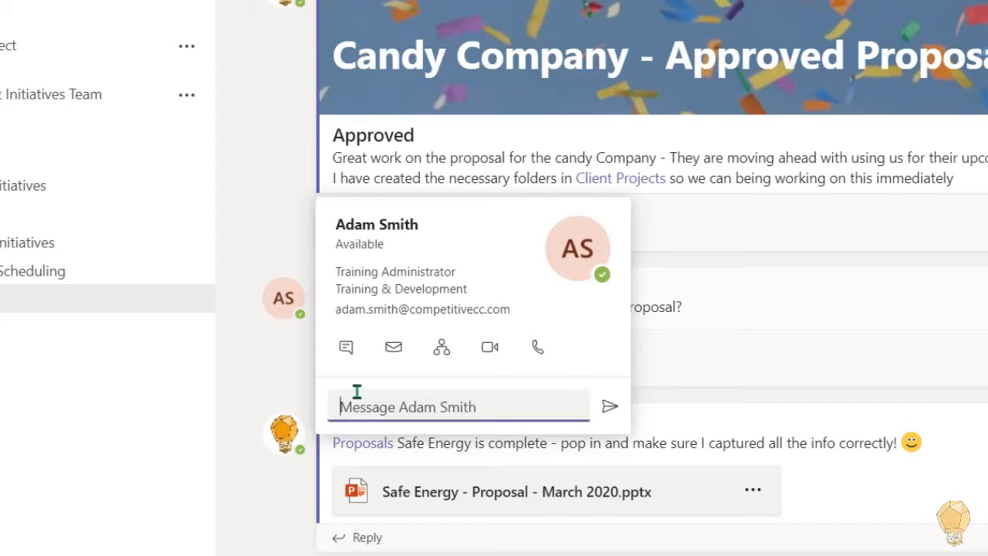
type("Do you know the start da")
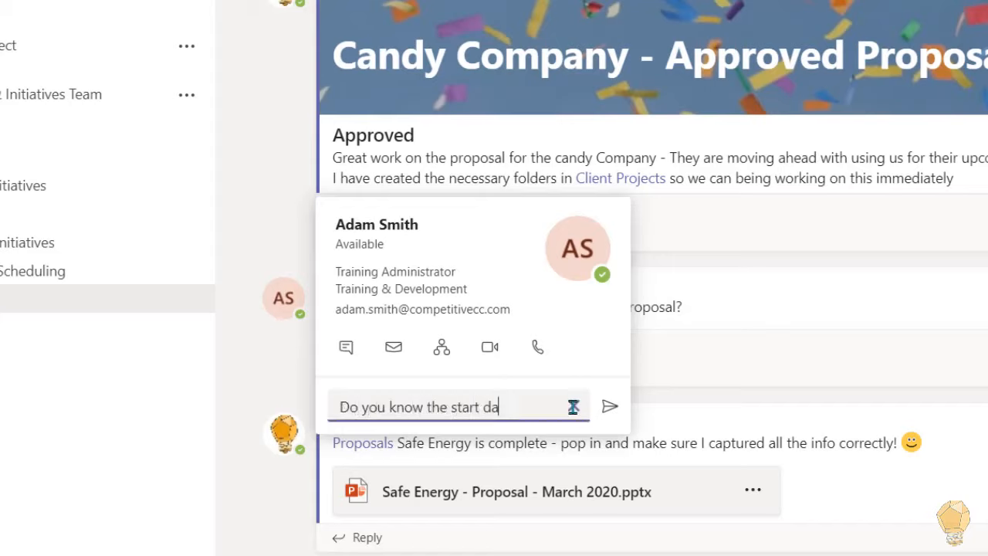
type("te for Purple Tree?")
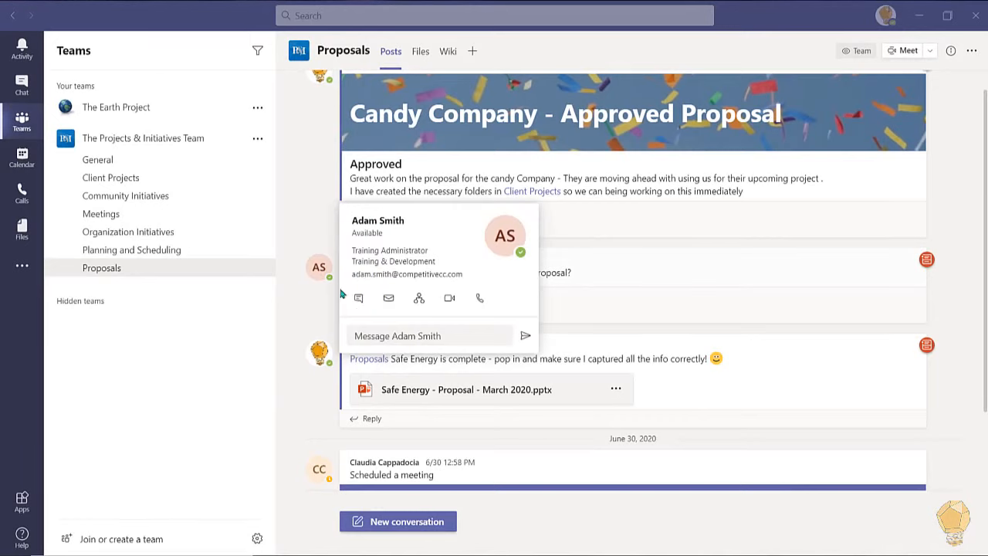
left_click(358, 298)
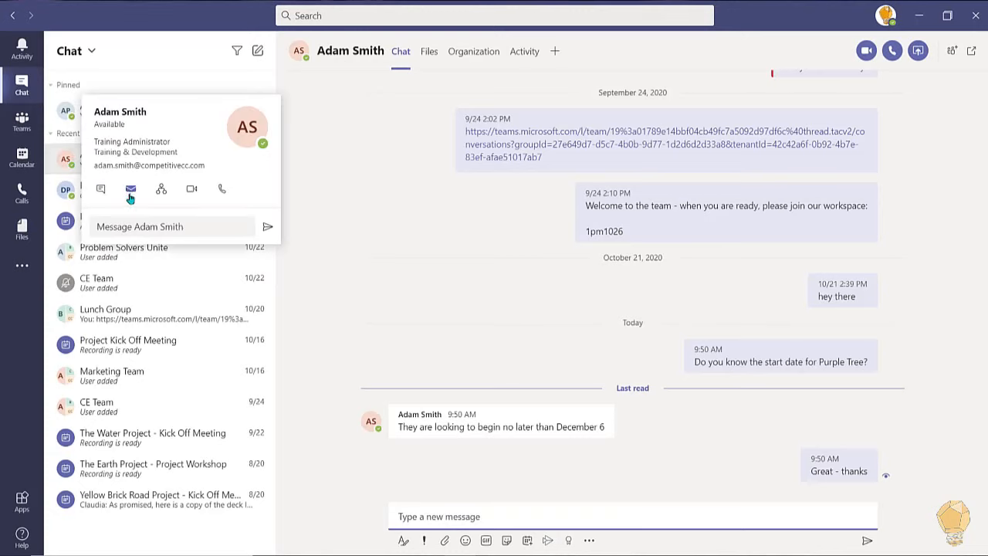
left_click(130, 188)
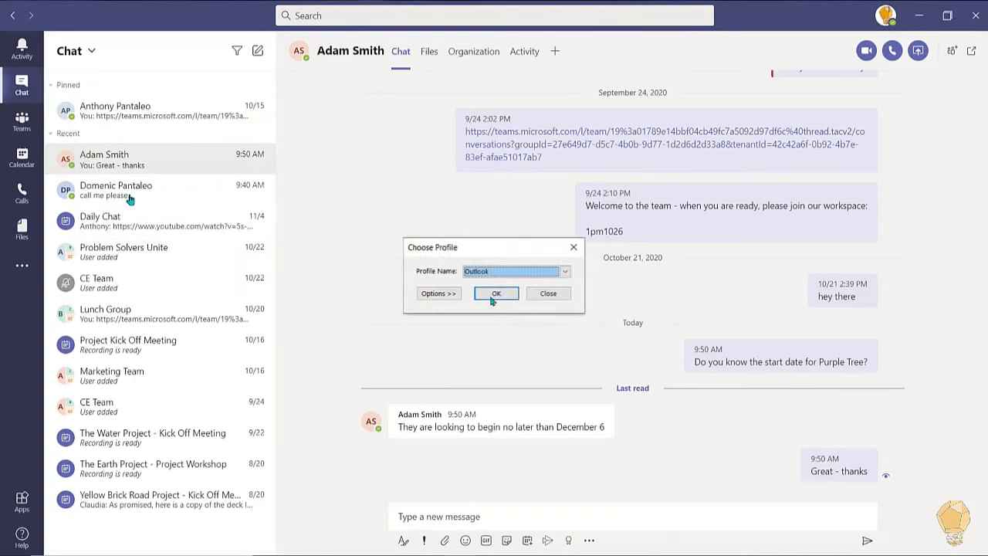
left_click(497, 294)
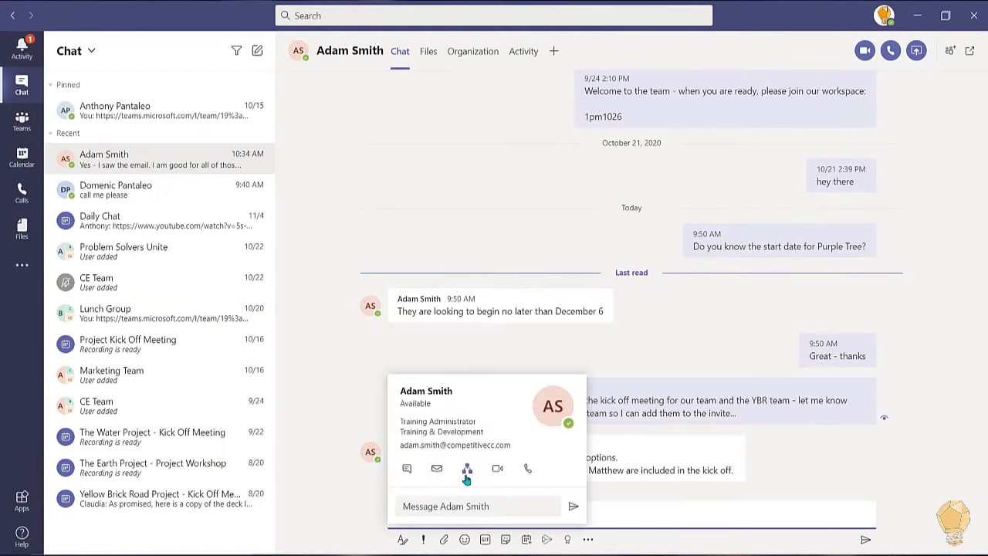
left_click(472, 51)
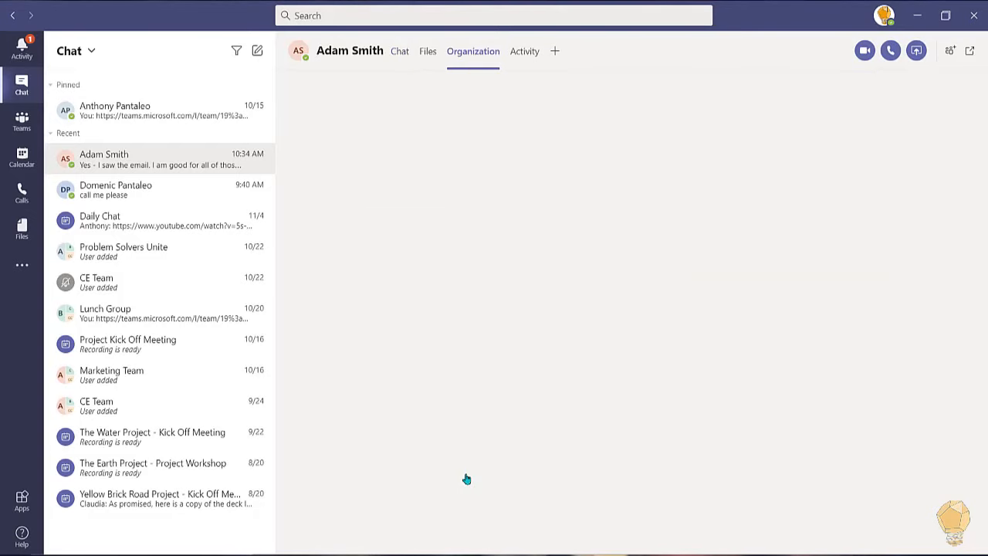
left_click(472, 50)
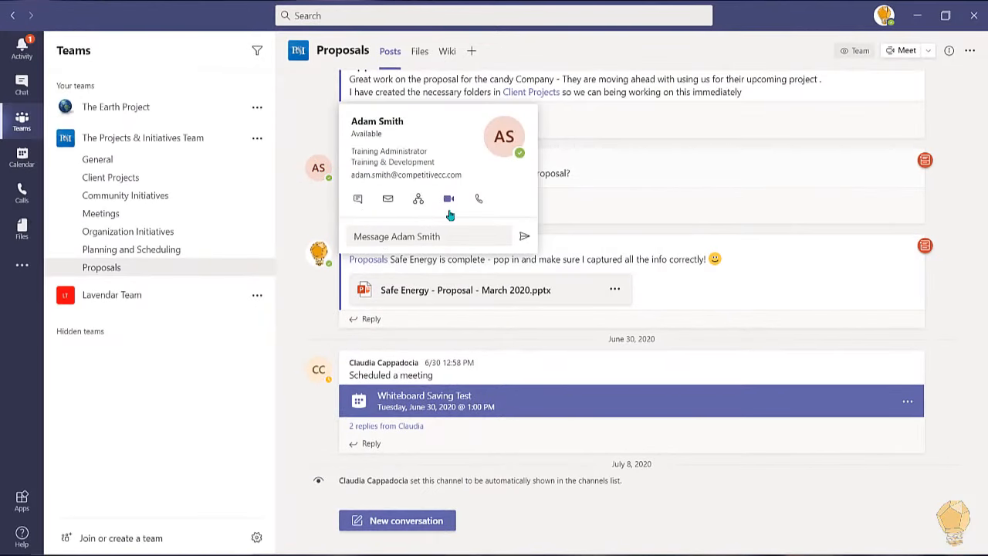
mouse_move(478, 208)
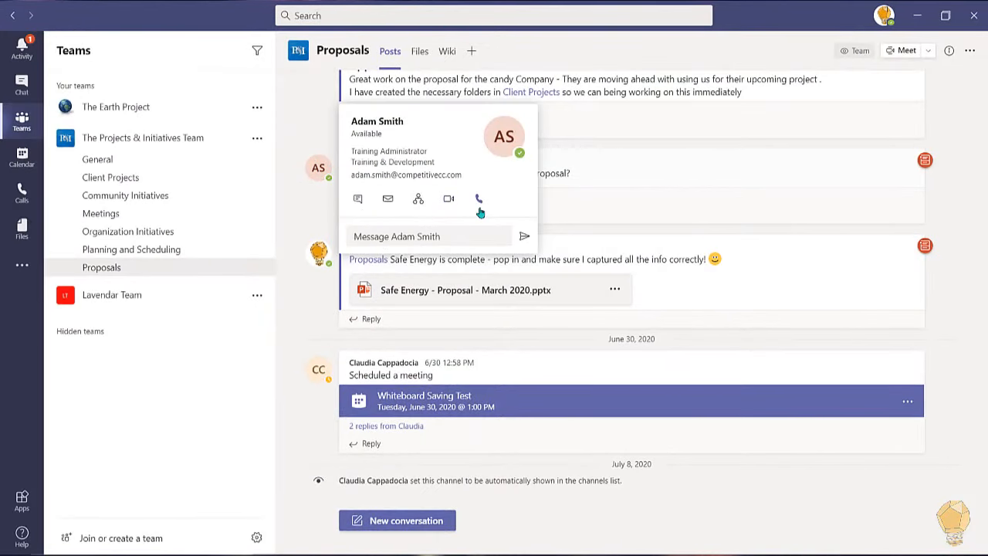
left_click(479, 199)
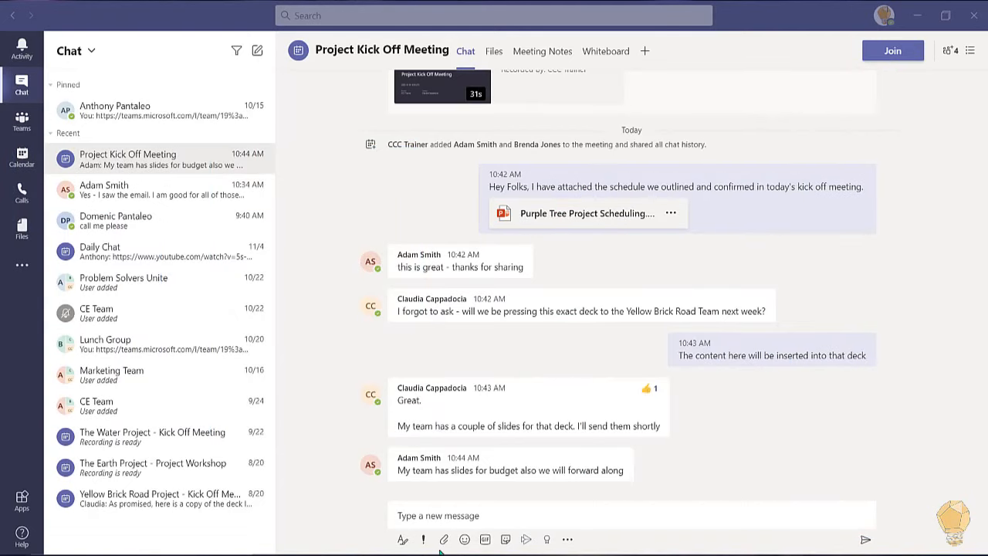
Step: Add the Forms app to the Project Kick Off Meeting chat
left_click(567, 539)
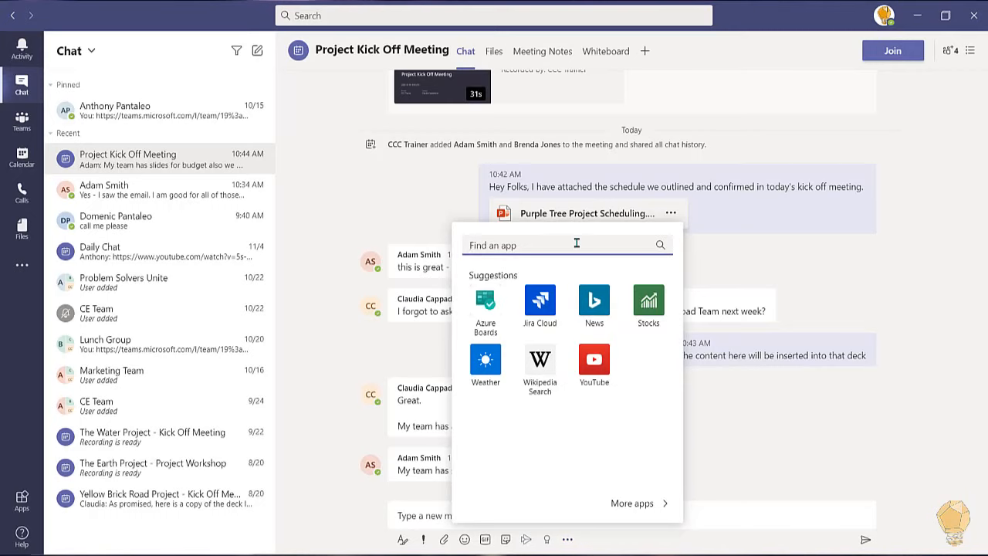
type("forms")
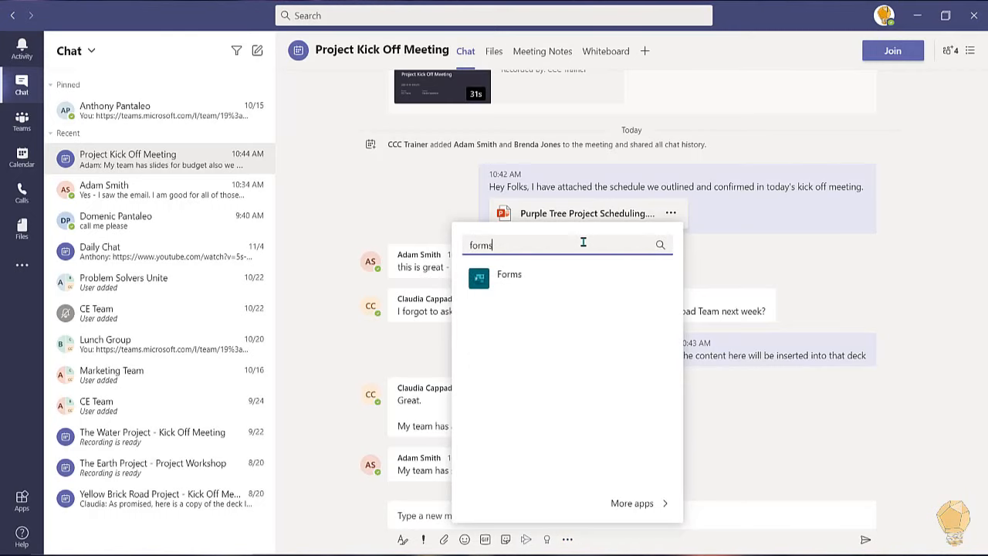
left_click(509, 275)
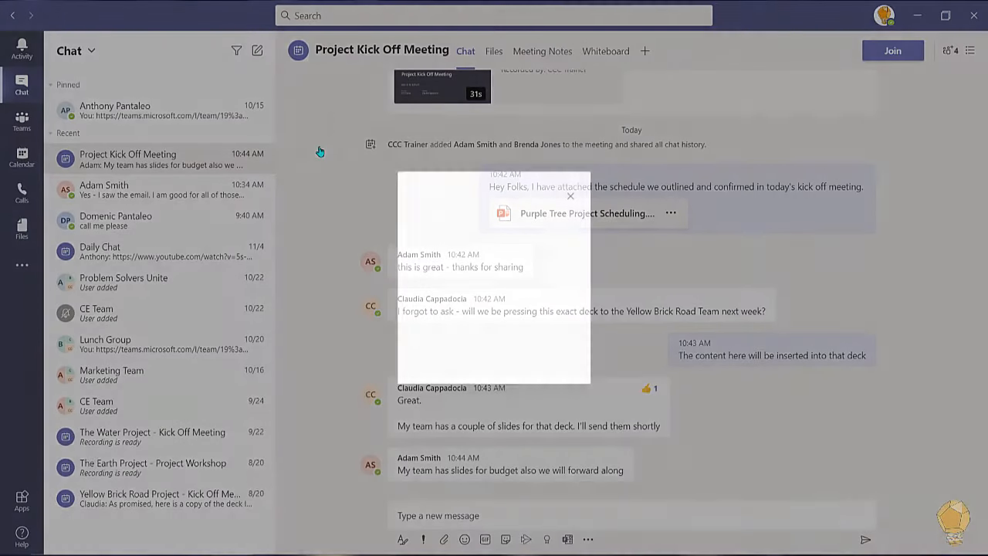
Step: Write the 'Scheduling Our INTERNAL Touchpoints' question and options, allowing multiple answers
left_click(547, 538)
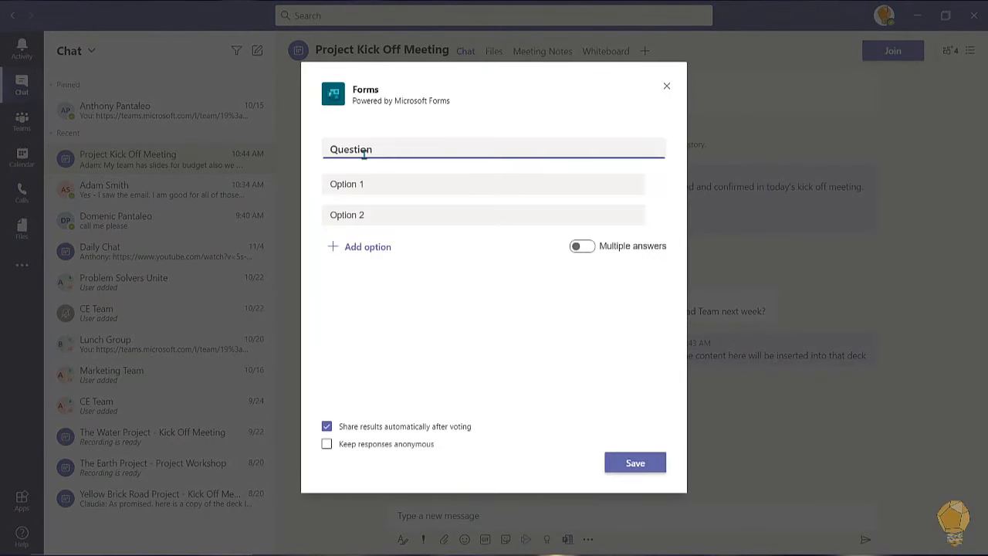
type("Schedul")
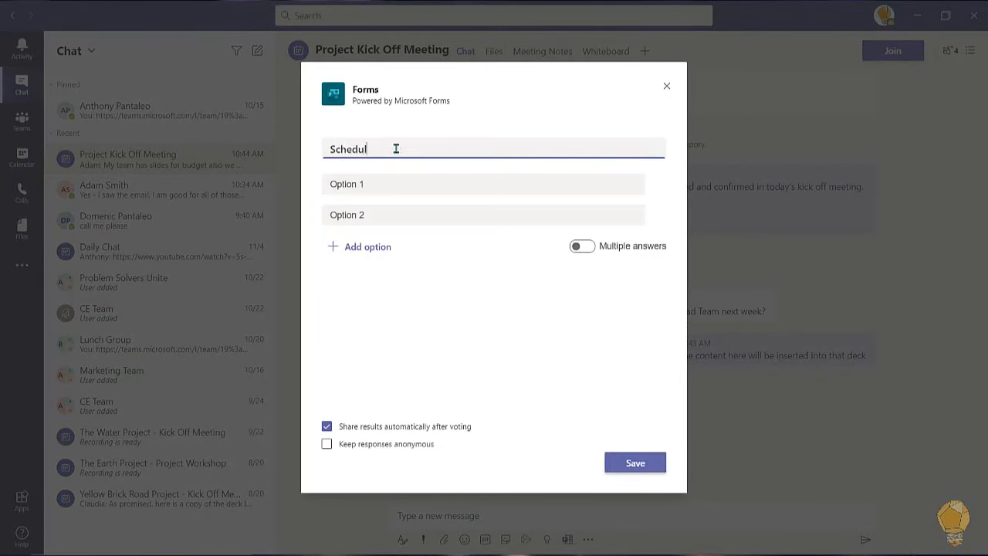
type("ing Our INTERNAL Touchpoints")
type("Fridays 1:30-2:30")
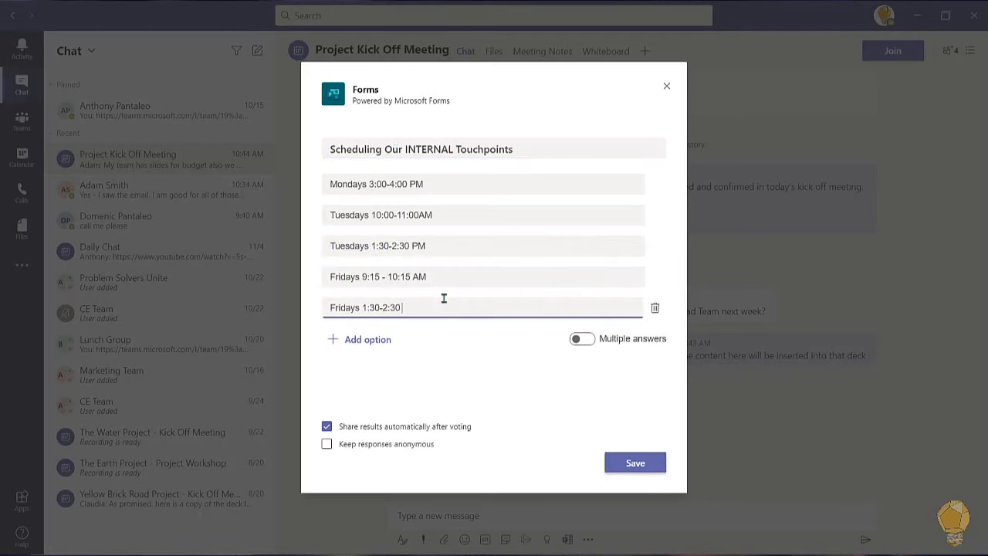
type("PM")
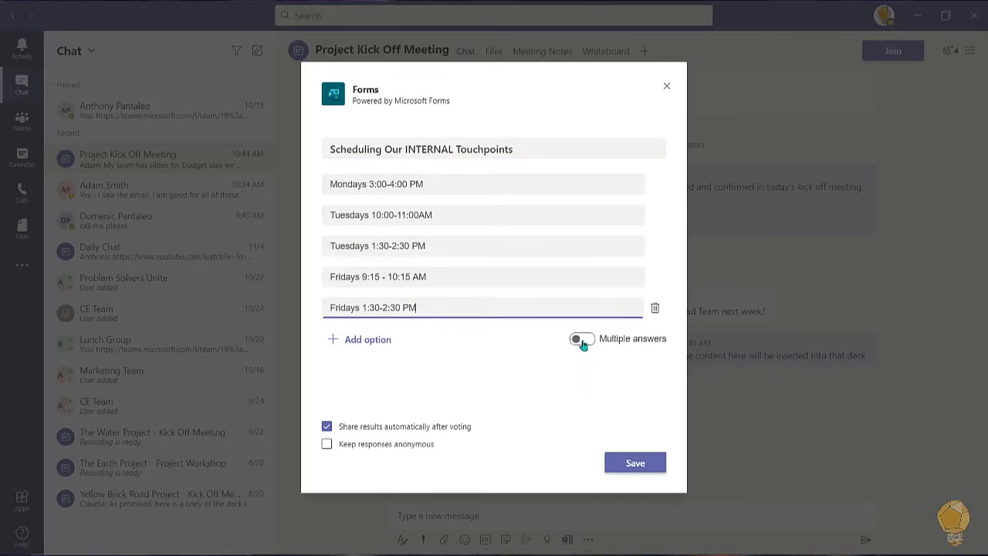
left_click(581, 338)
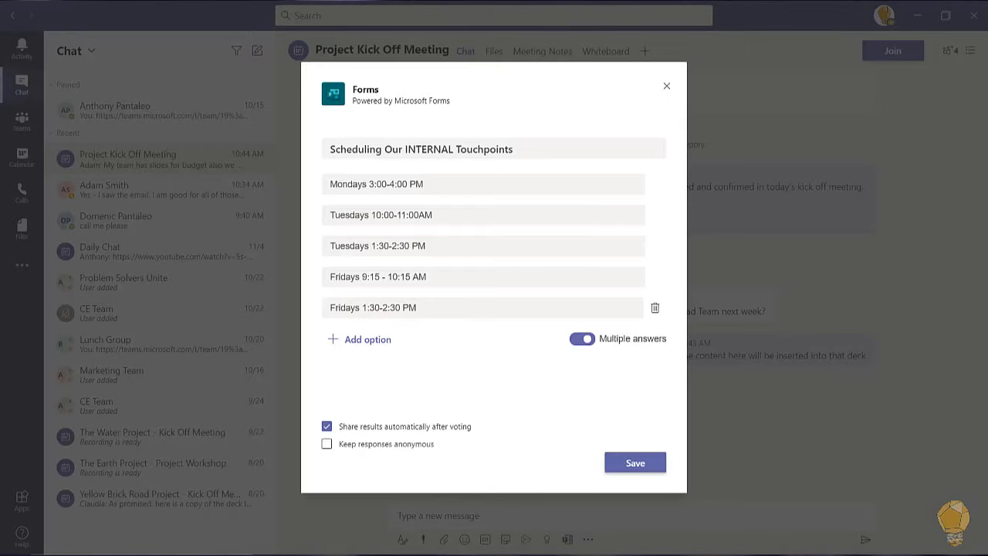
Step: Keep responses non-anonymous, save the touchpoints poll, and send its card to the chat
left_click(635, 462)
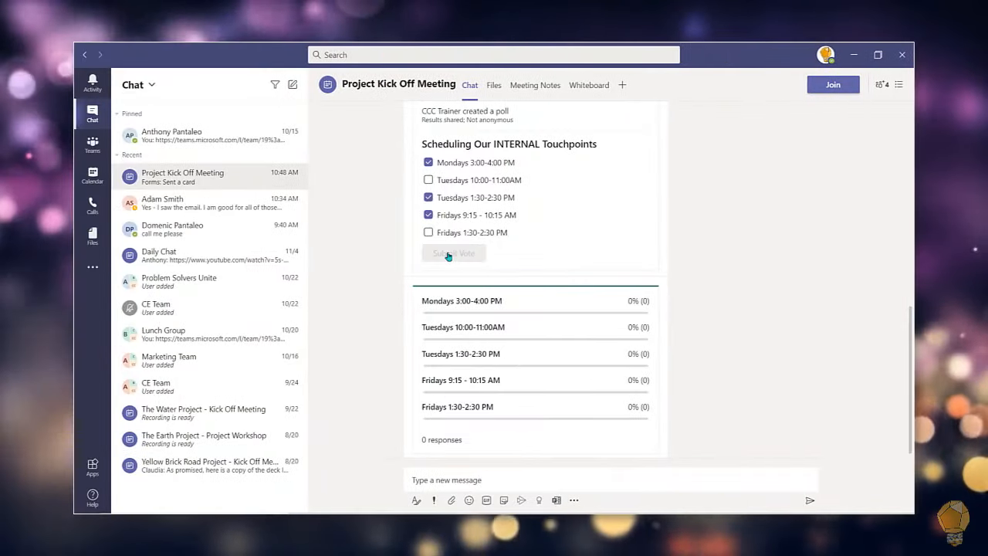
left_click(454, 253)
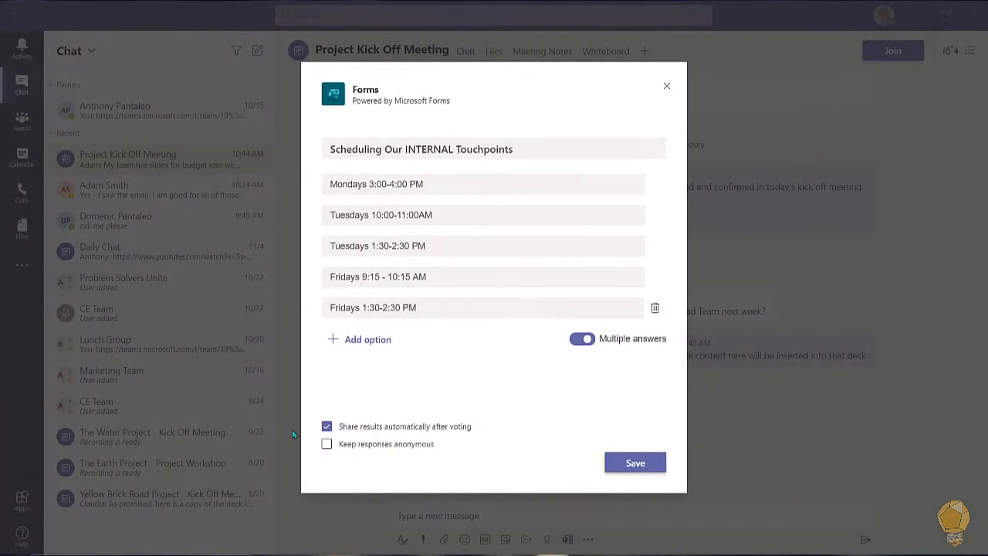
left_click(327, 426)
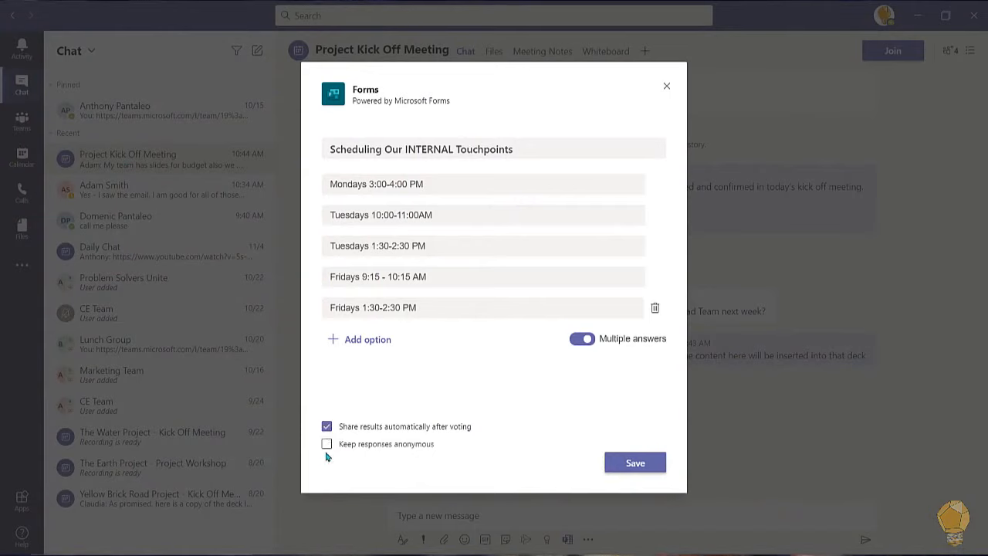
left_click(327, 443)
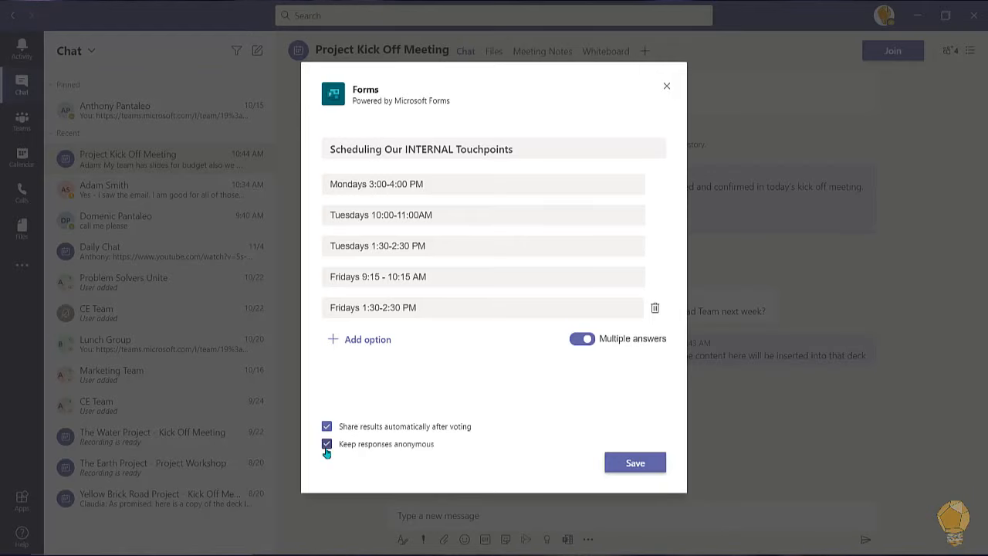
left_click(327, 443)
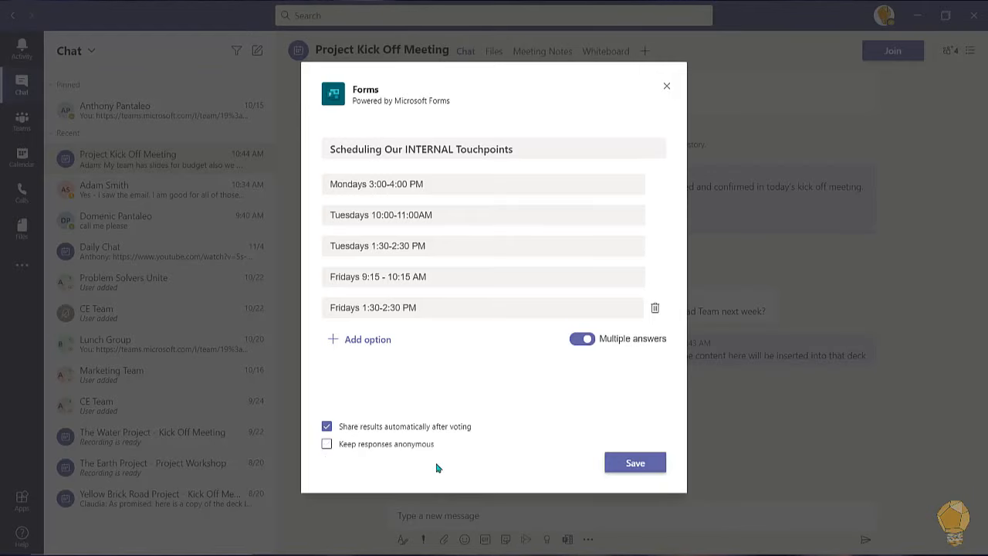
left_click(635, 463)
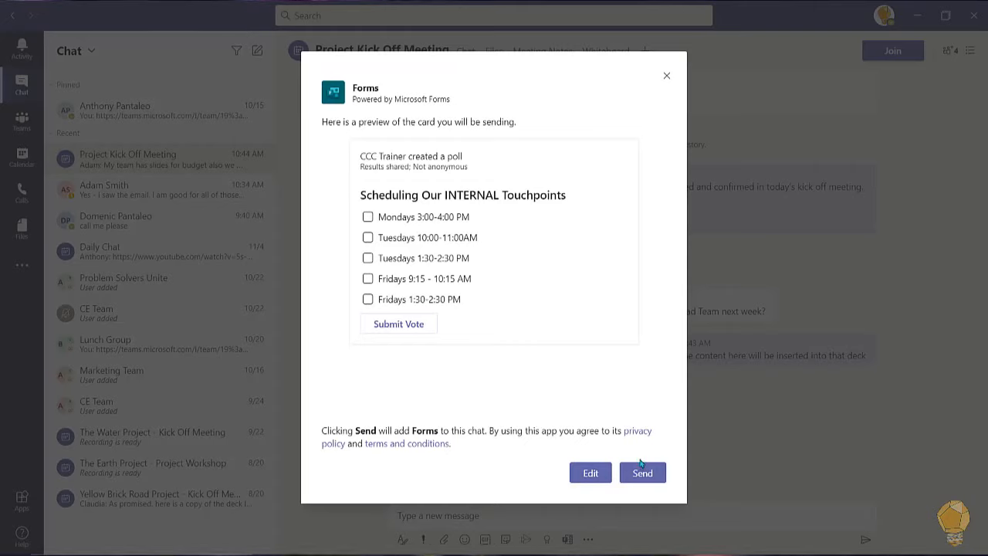
mouse_move(661, 456)
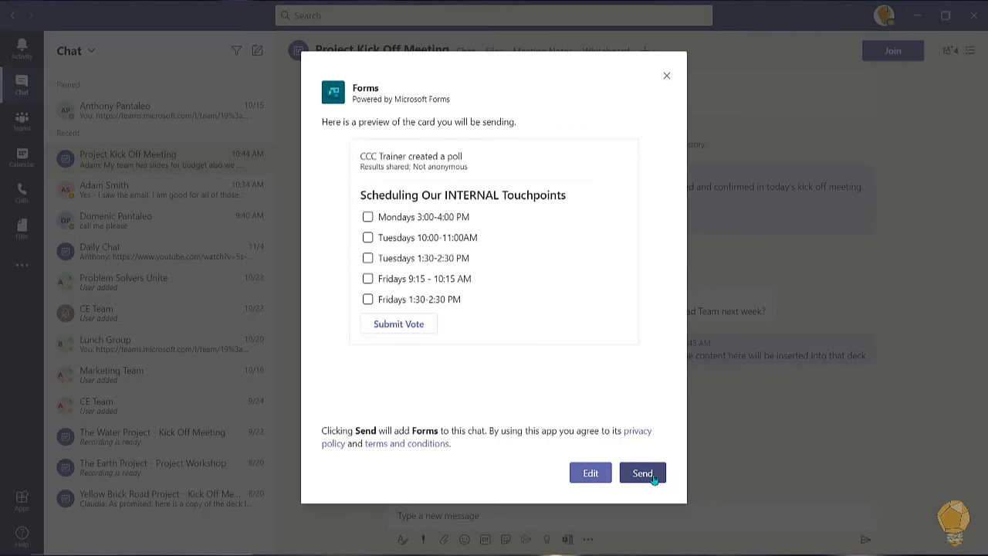
left_click(642, 473)
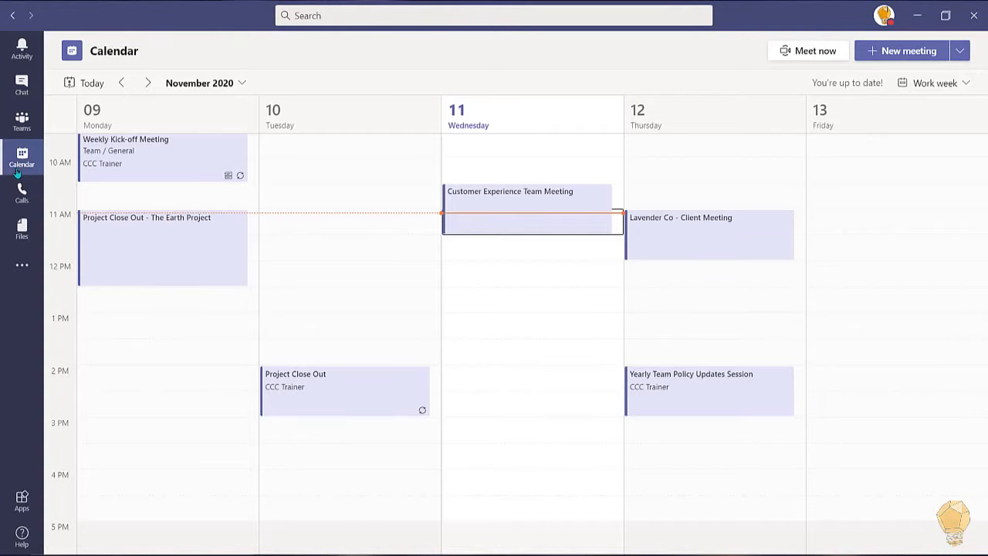
Step: Join the Yearly Team Policy Updates Session chat and save the break-or-end-early poll
left_click(691, 392)
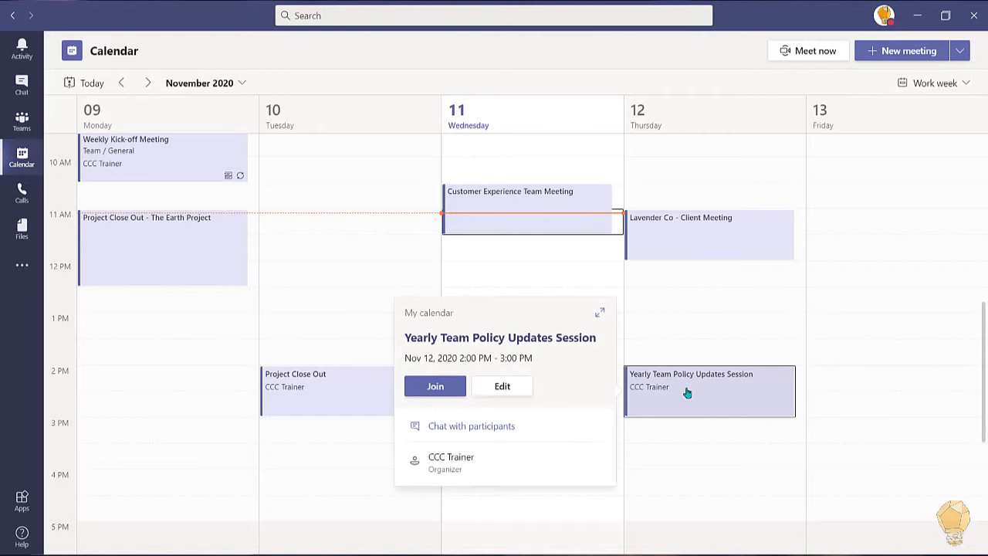
left_click(496, 432)
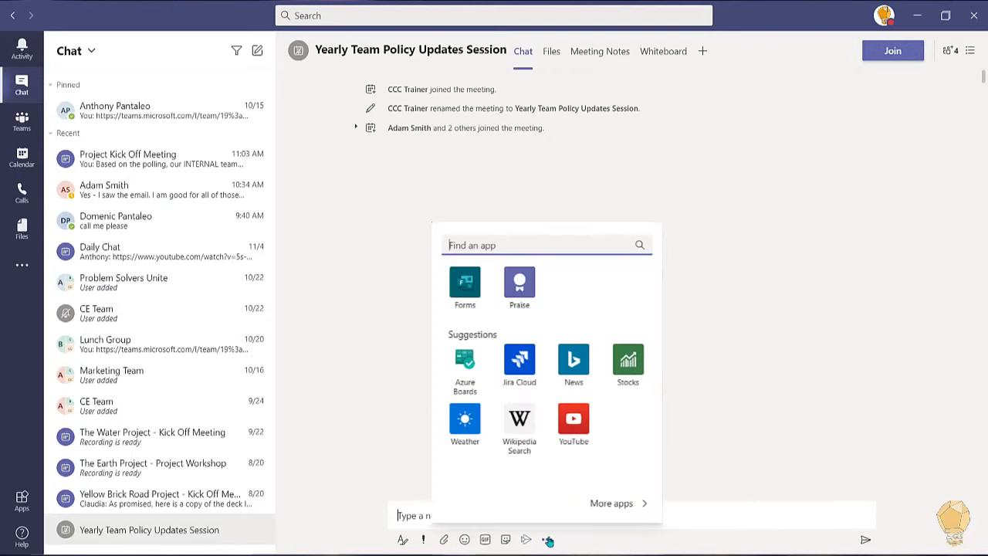
left_click(465, 283)
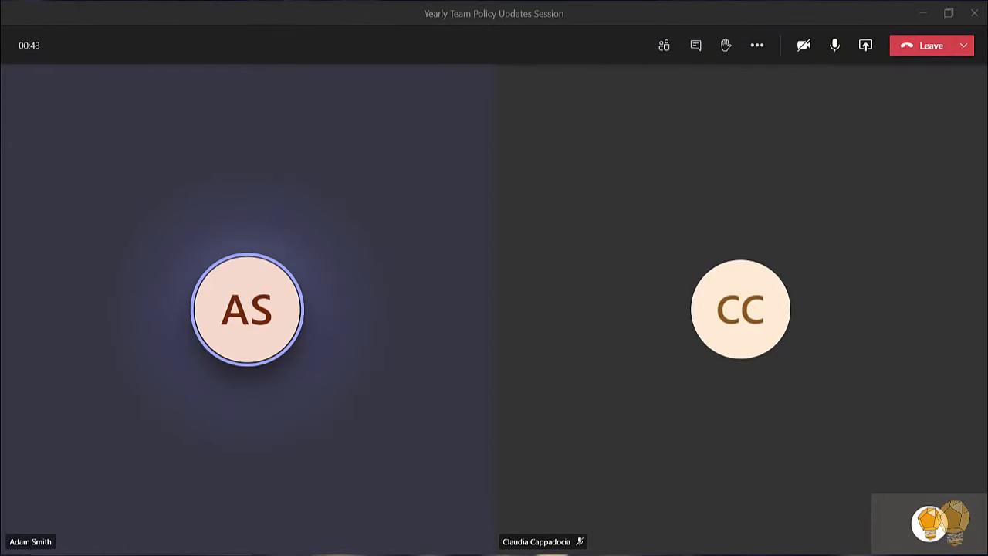
left_click(695, 45)
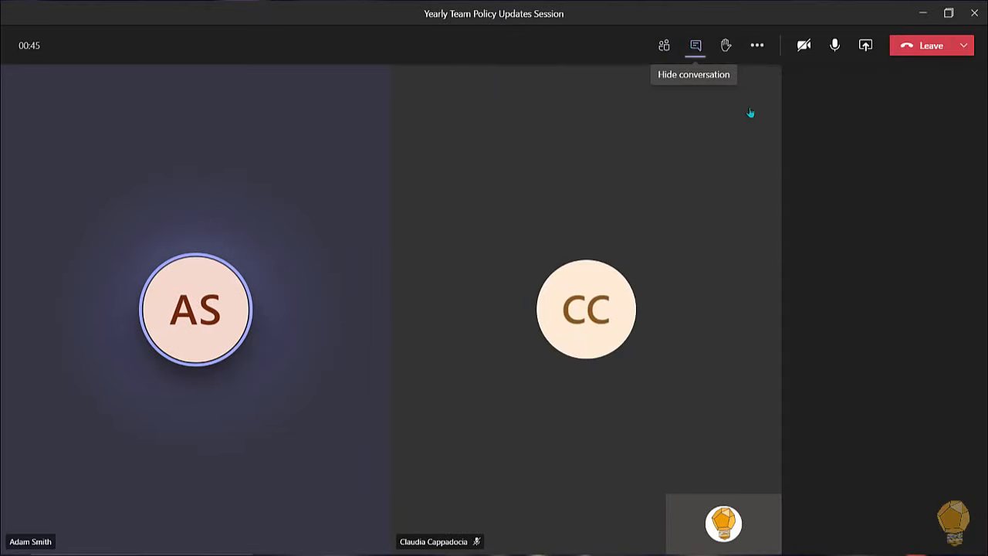
left_click(694, 45)
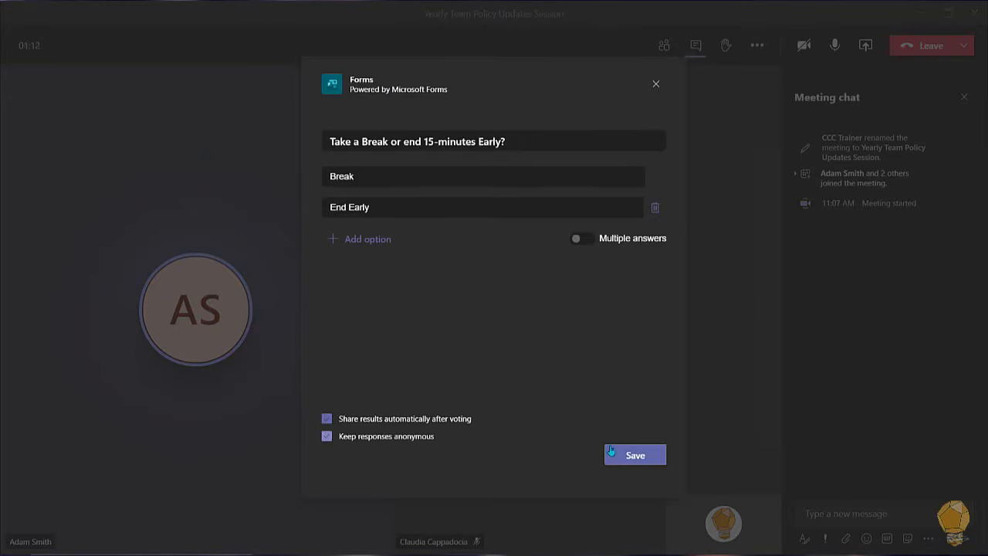
left_click(634, 455)
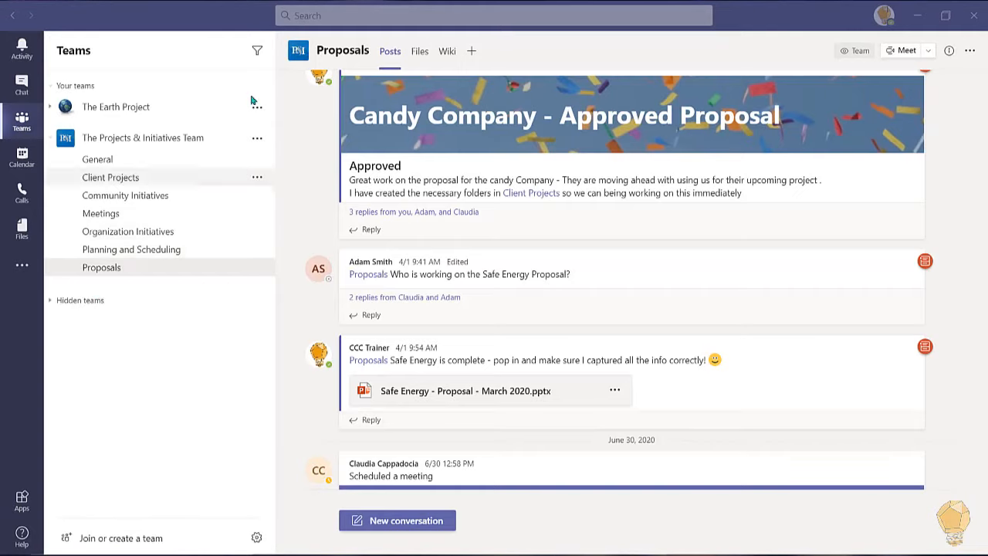
type("/")
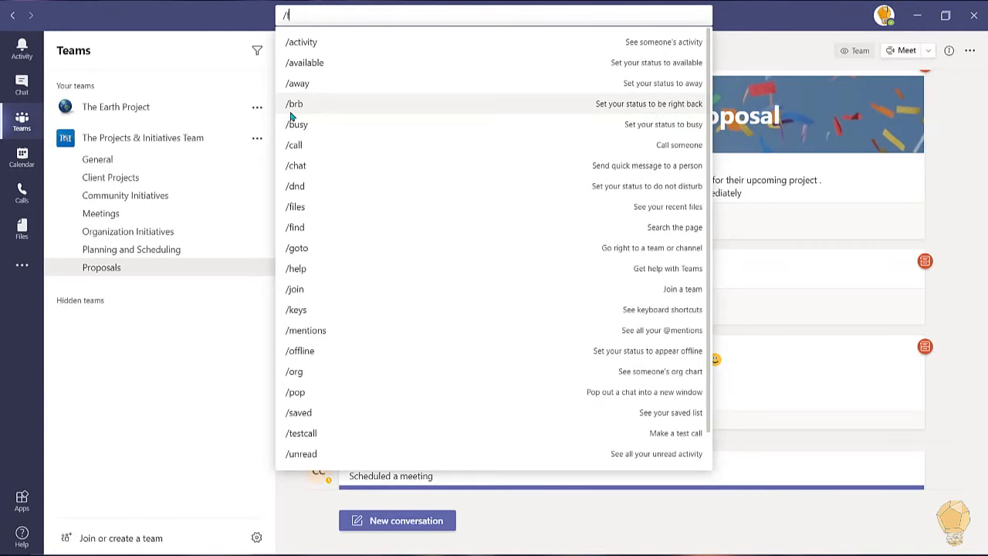
left_click(296, 206)
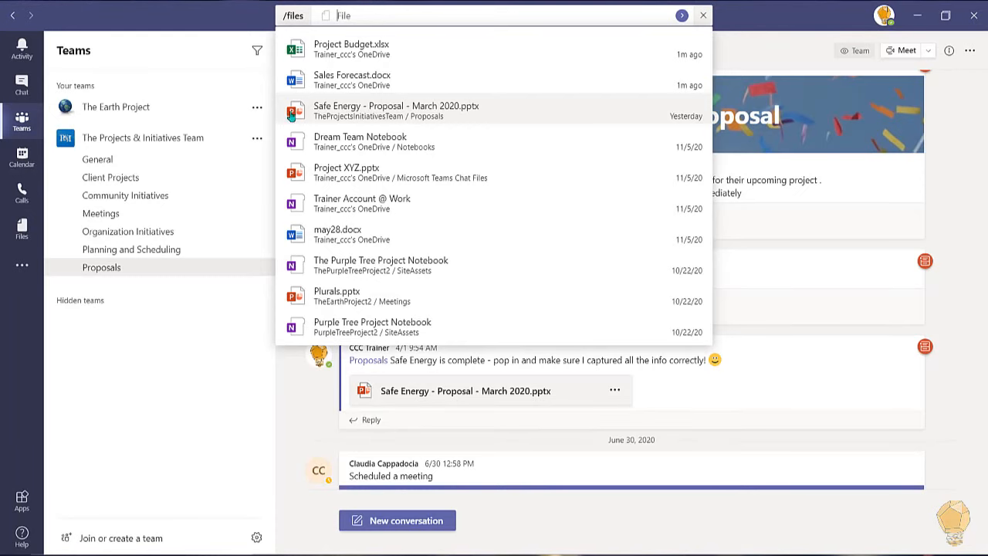
left_click(395, 110)
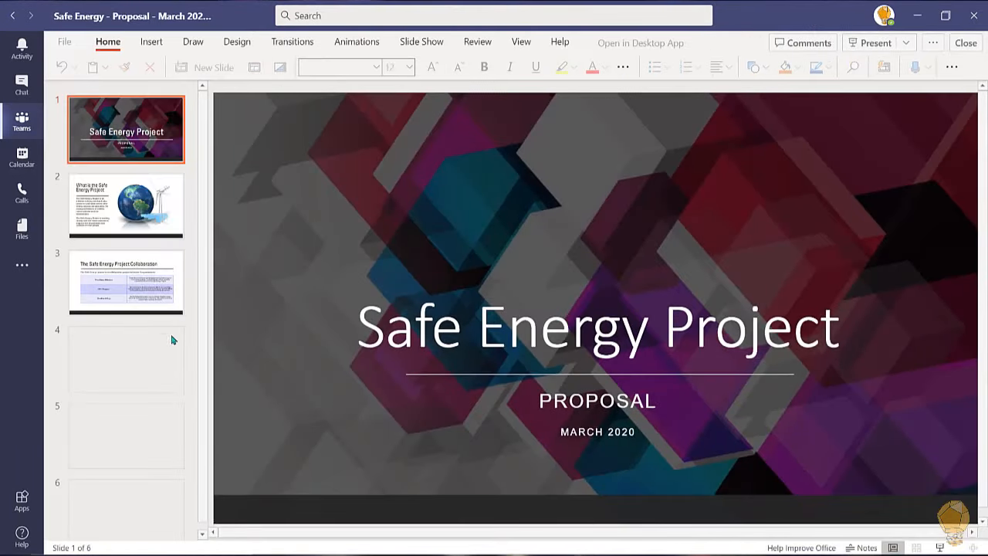
left_click(126, 434)
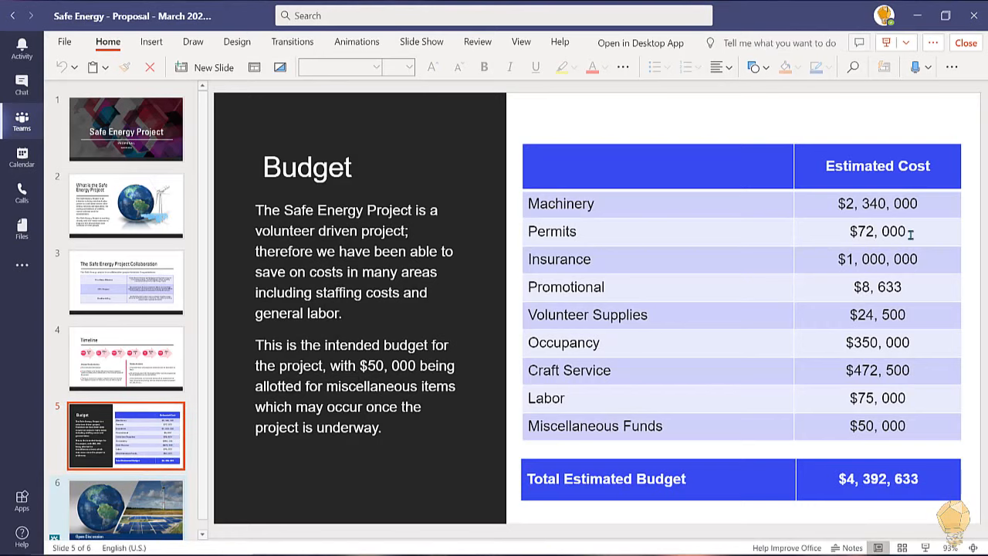
left_click(878, 231)
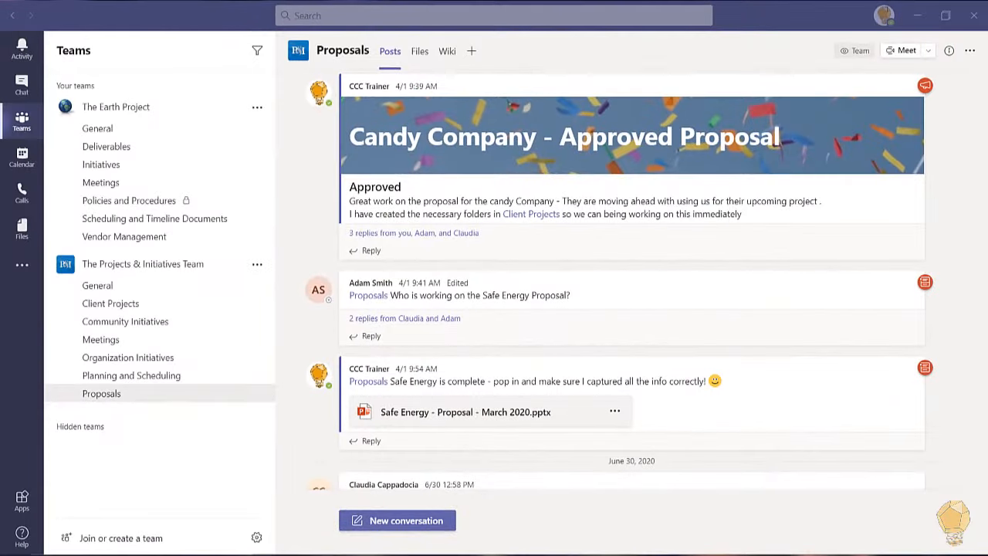
Step: Search the Yellow Brick Road Project's Deliverables channel for 'ybr' and open the Deliverables Timeline post
type("/find")
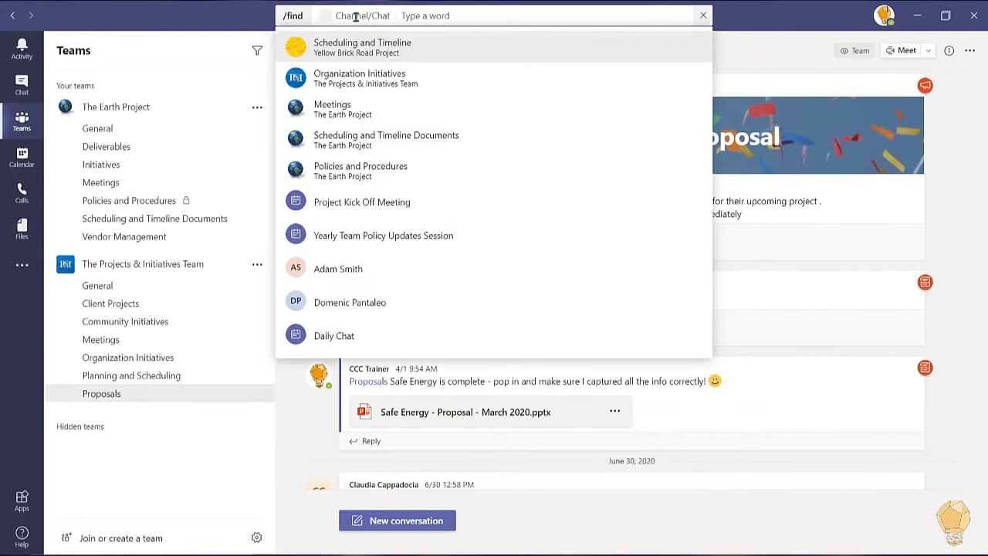
type("deliver")
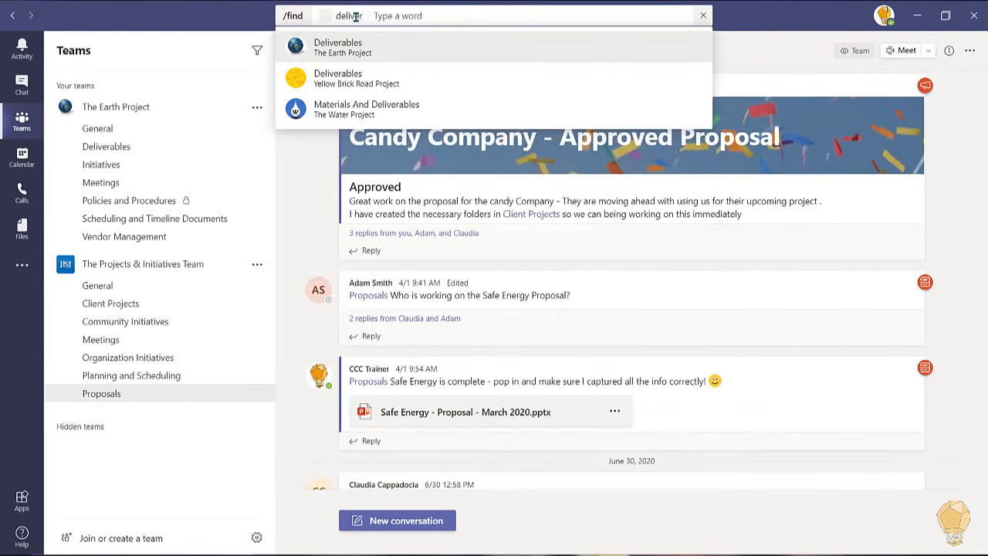
left_click(339, 46)
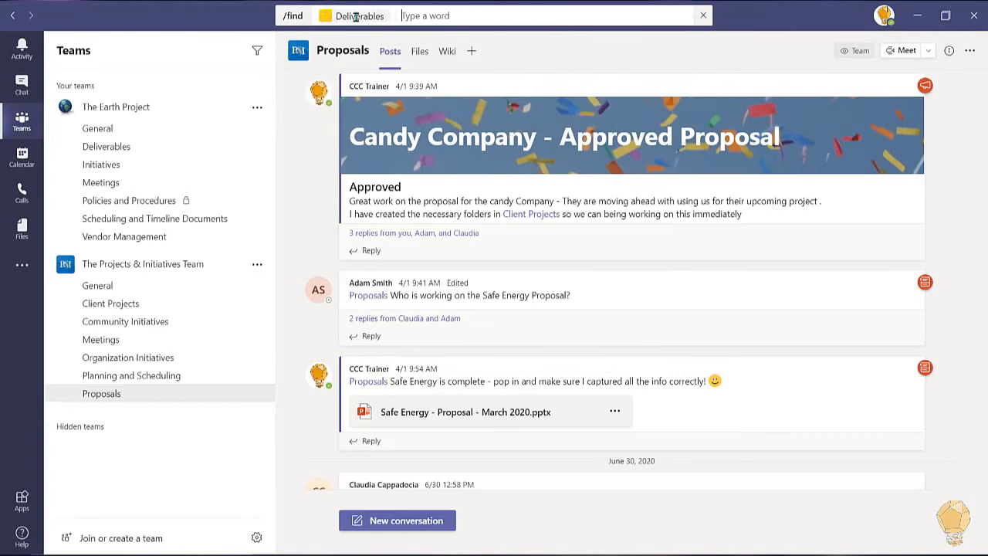
type("ybr")
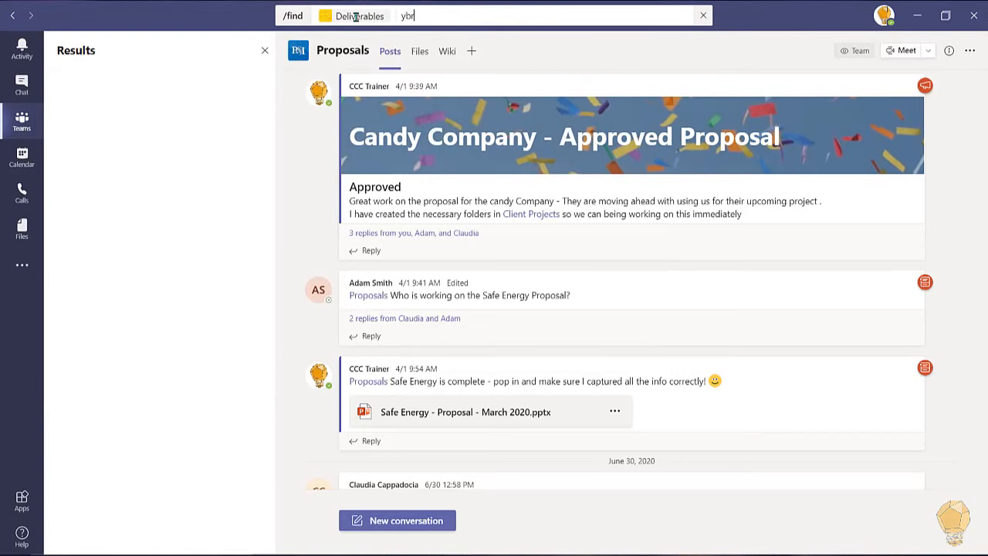
key("Return")
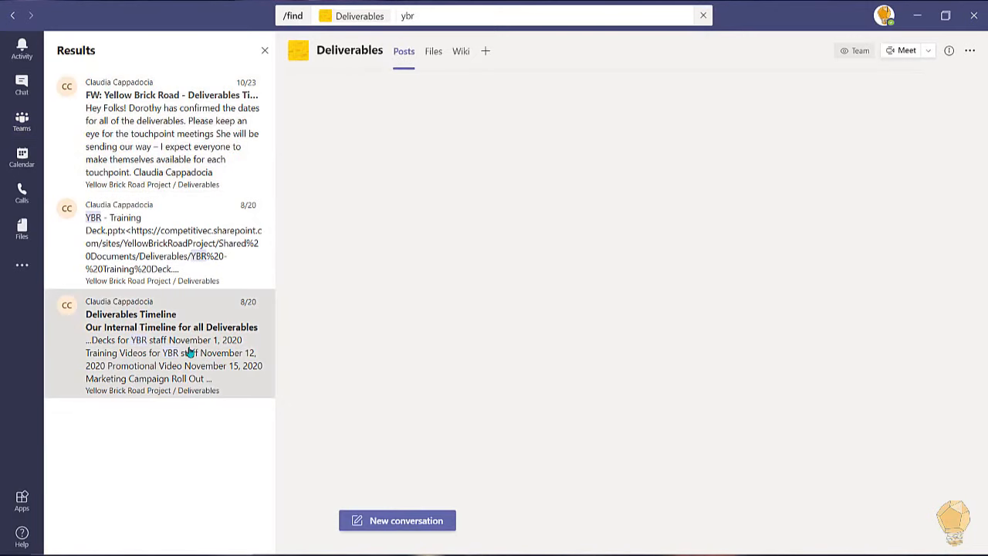
left_click(904, 51)
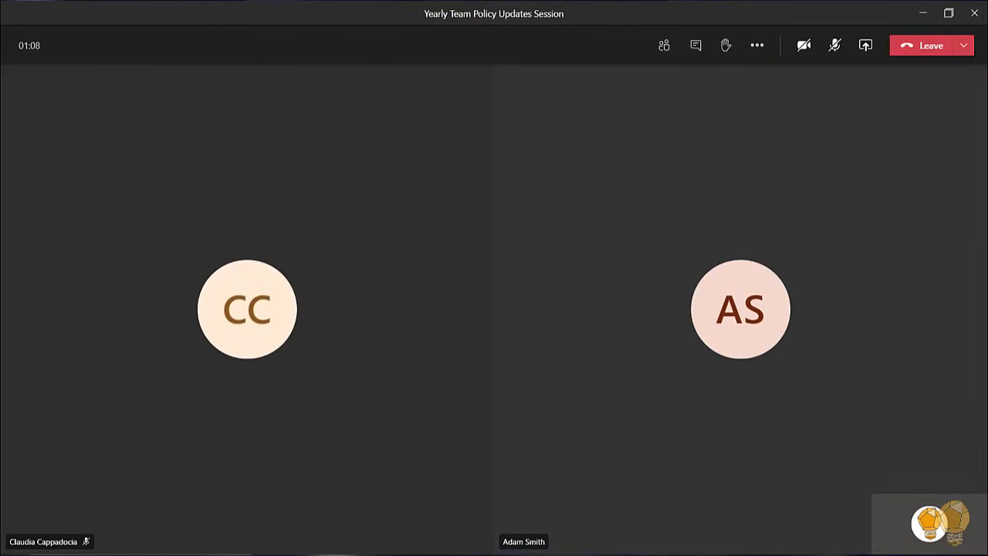
key("space")
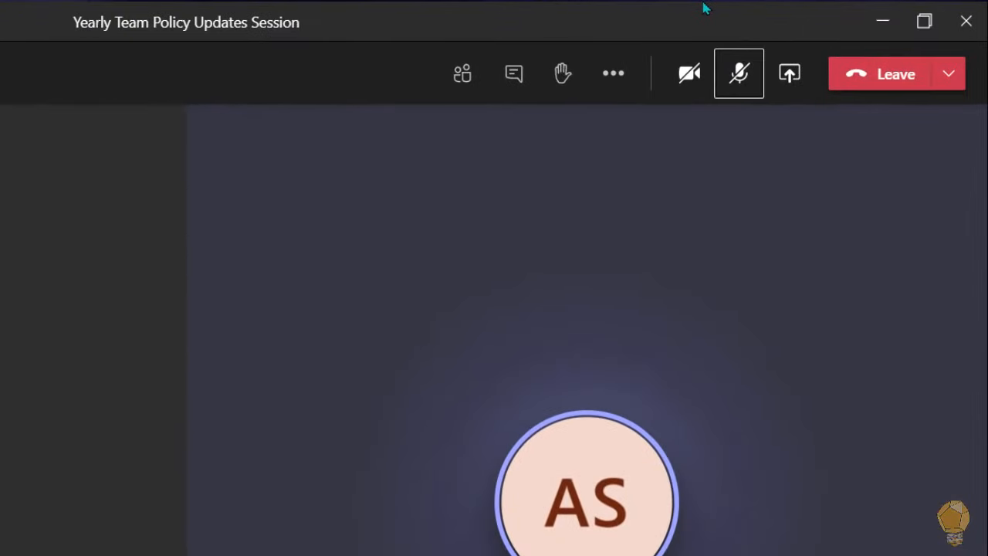
mouse_move(8, 326)
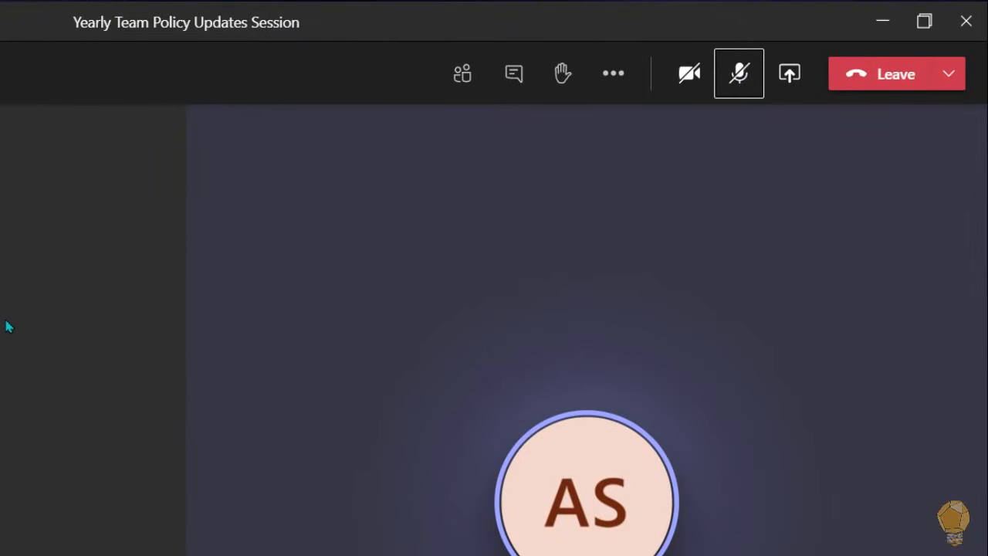